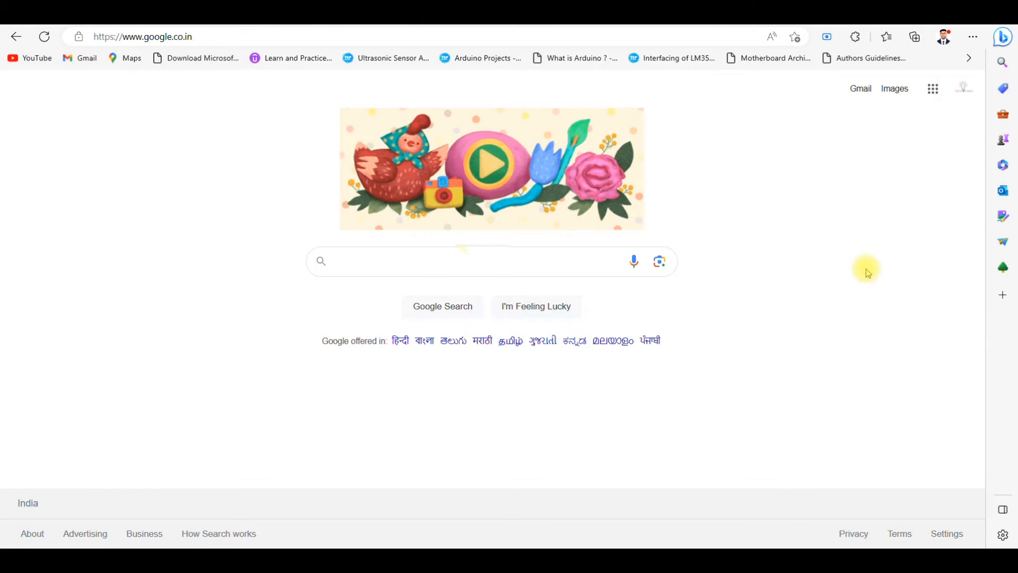
Search Google for 'wokwi' using the suggested completion.
left_click(454, 260)
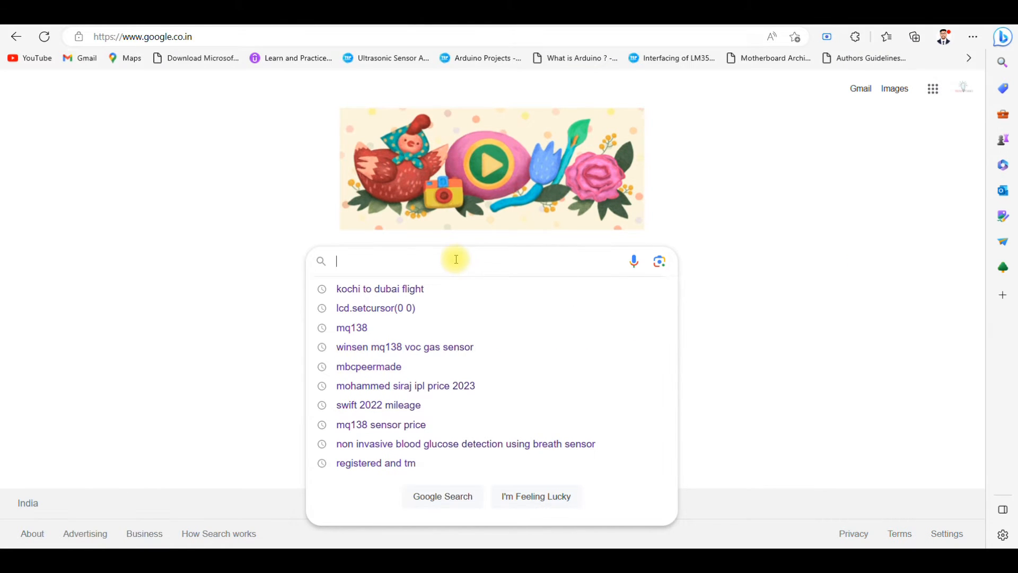
type("wowki")
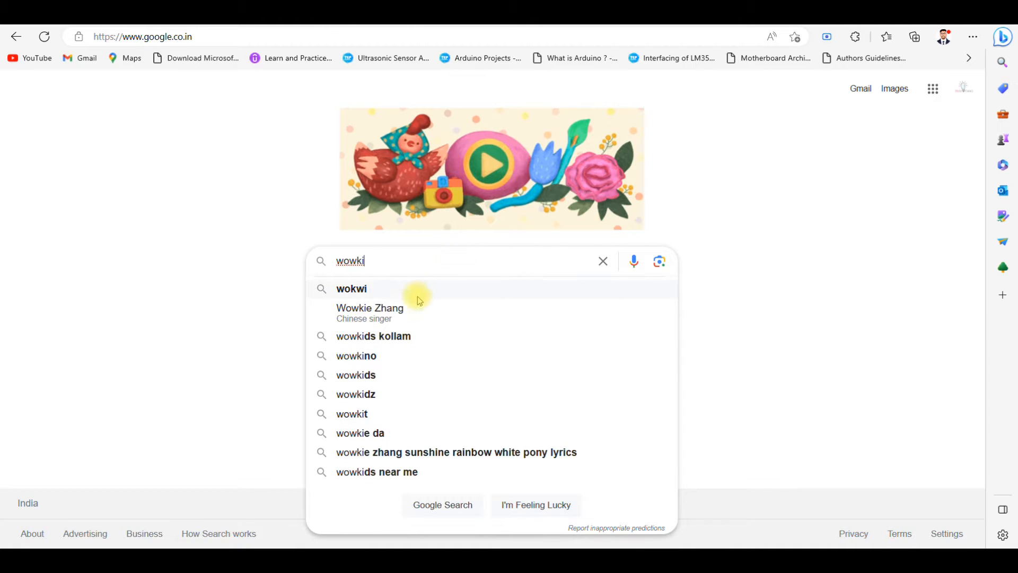
left_click(352, 288)
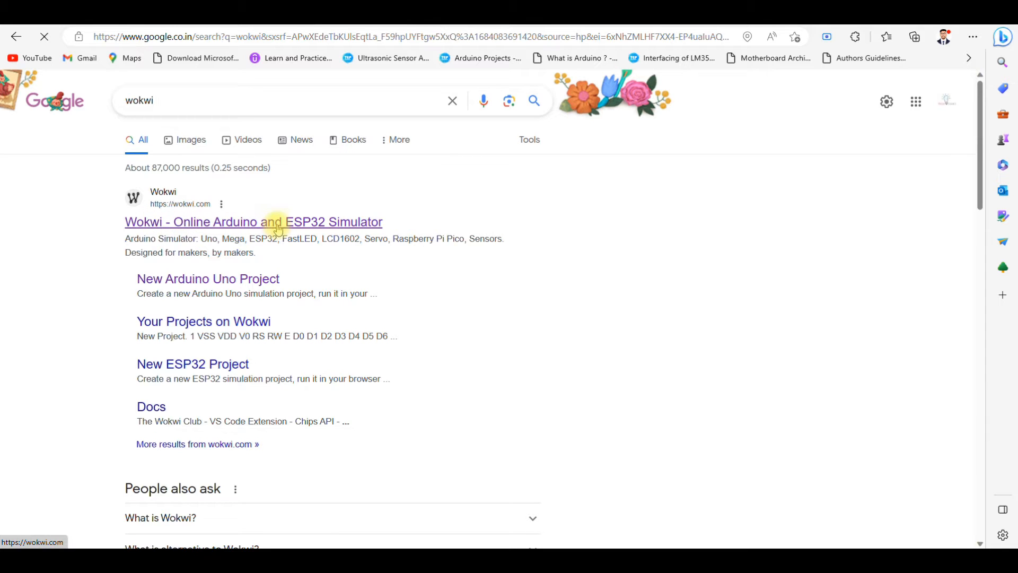
Open the 'Wokwi - Online Arduino and ESP32 Simulator' result to reach wokwi.com.
left_click(253, 222)
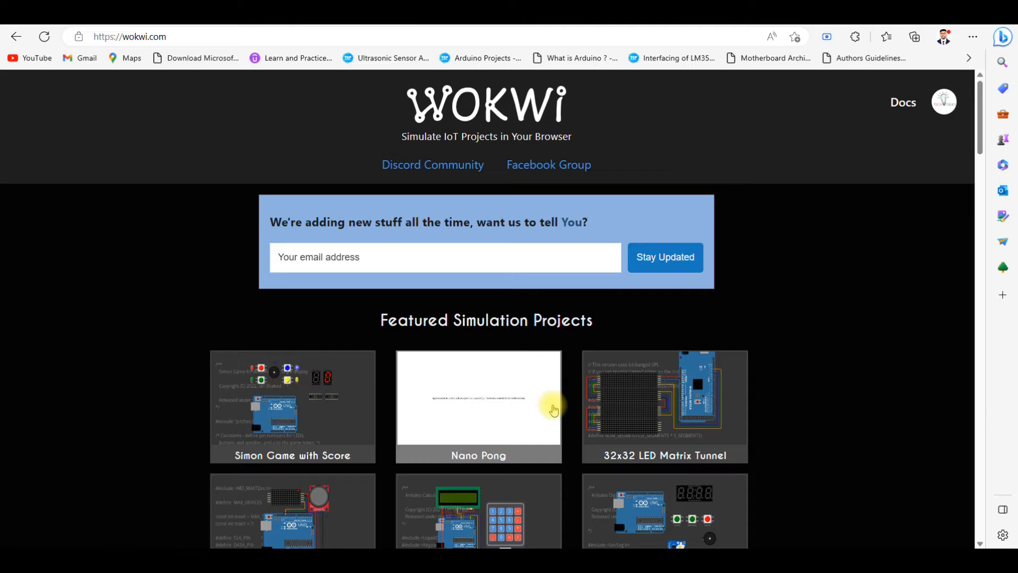
mouse_move(747, 338)
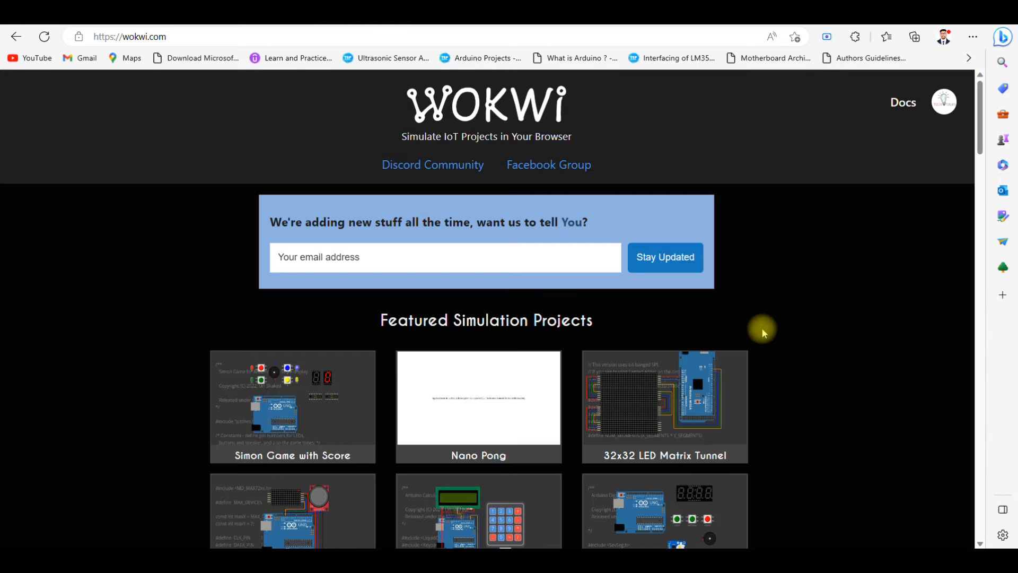
mouse_move(871, 283)
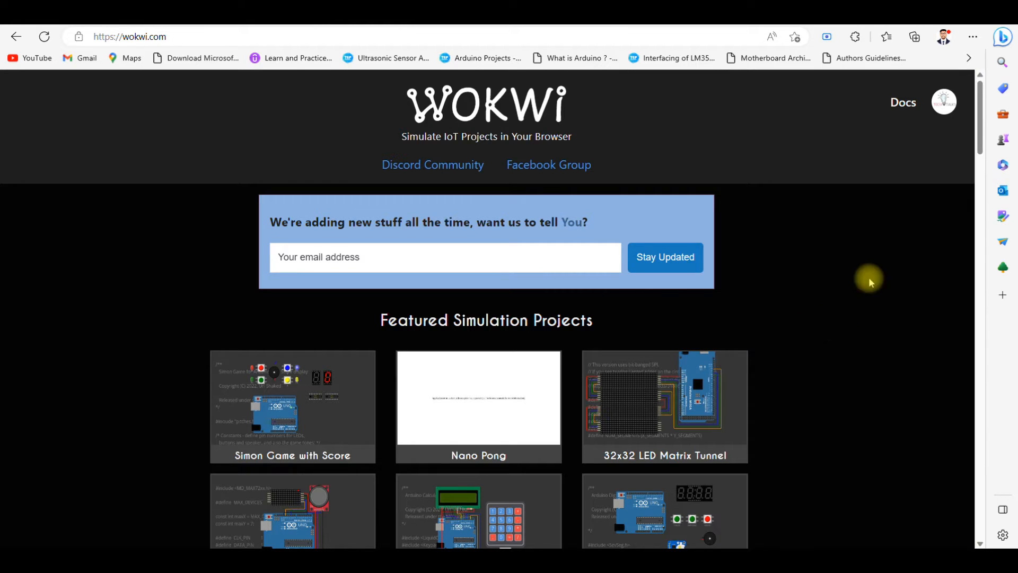
mouse_move(867, 270)
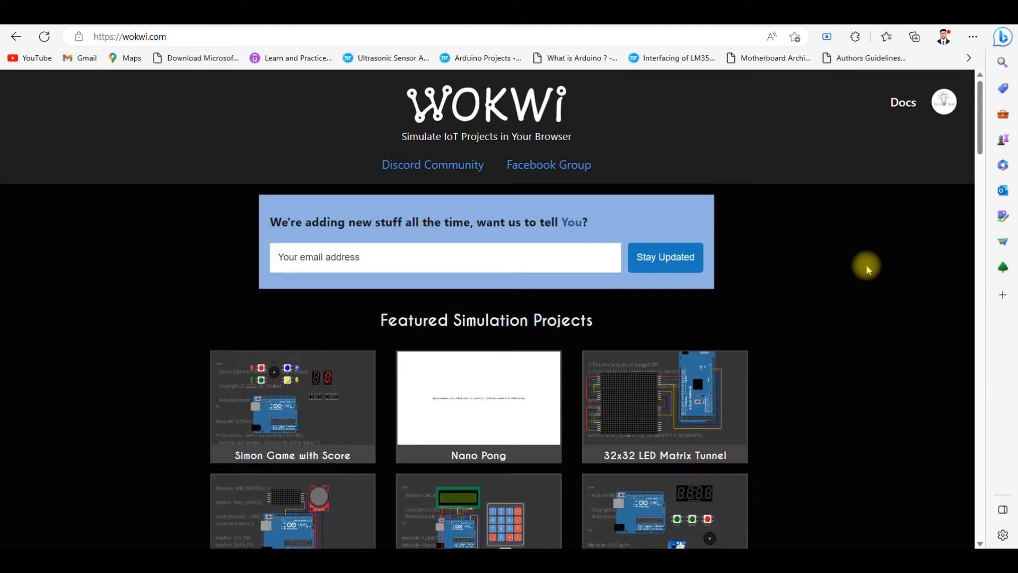
mouse_move(161, 71)
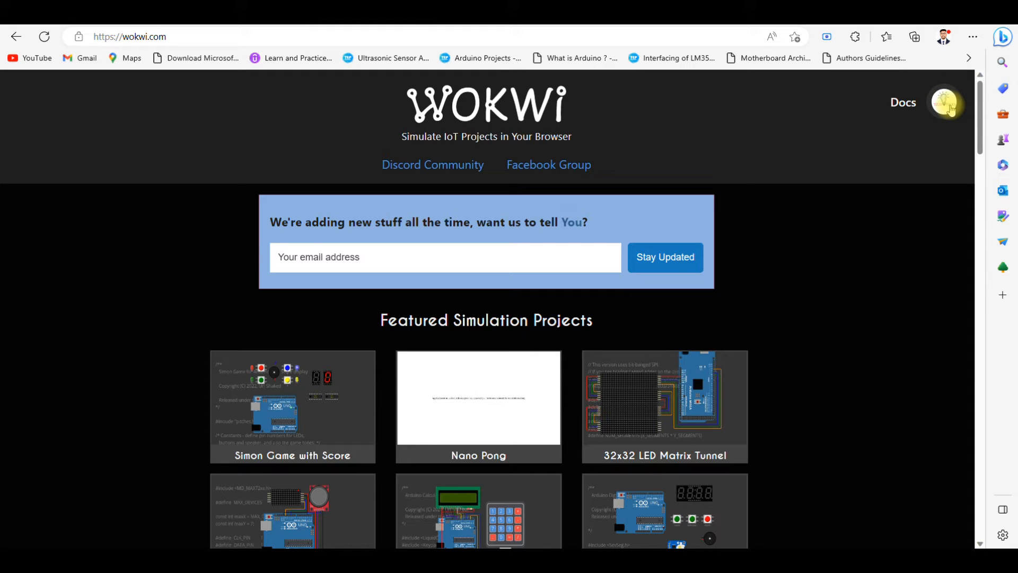
Go to My projects from the account menu and browse the new-project board list.
left_click(944, 102)
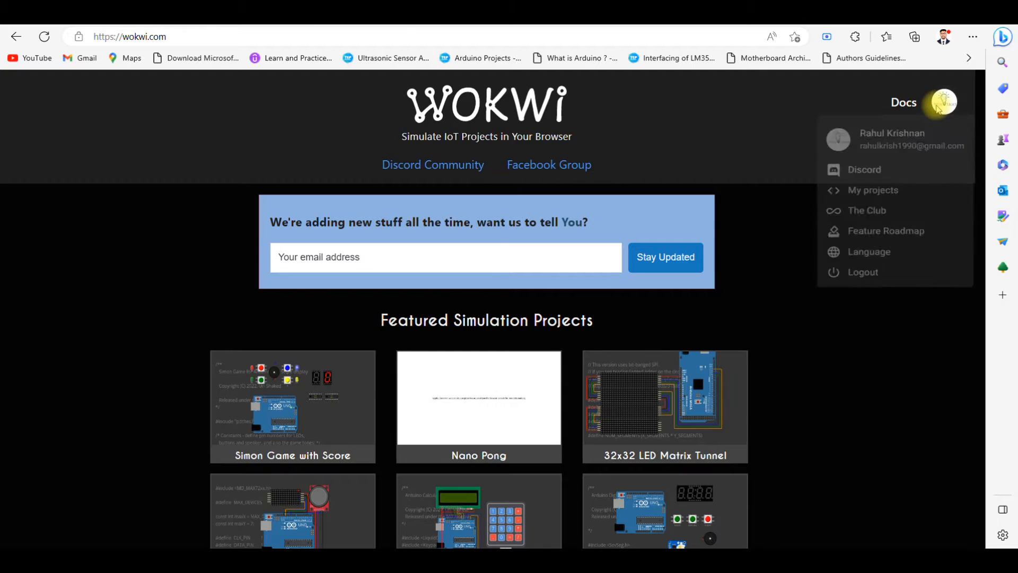
mouse_move(869, 199)
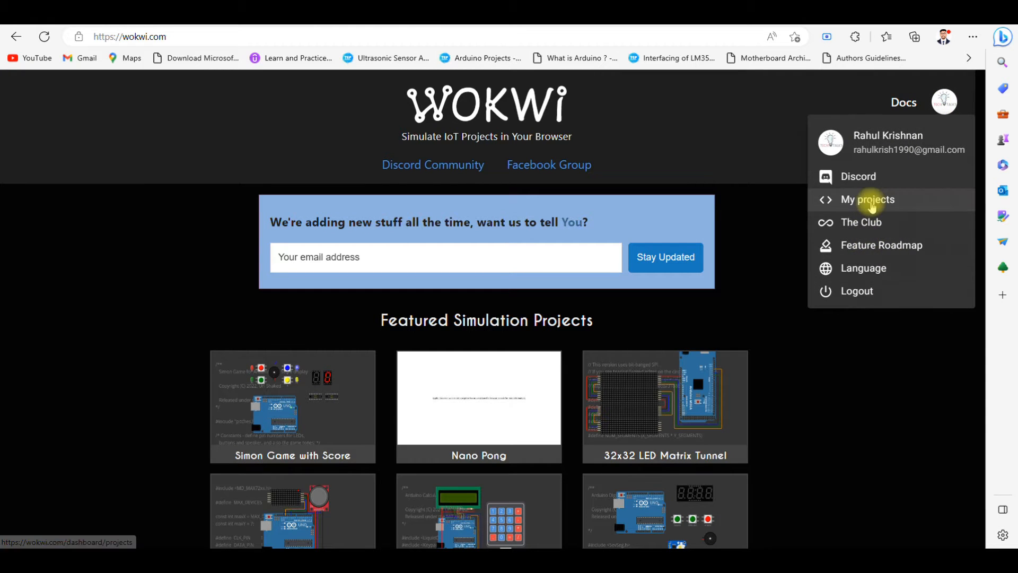
left_click(868, 199)
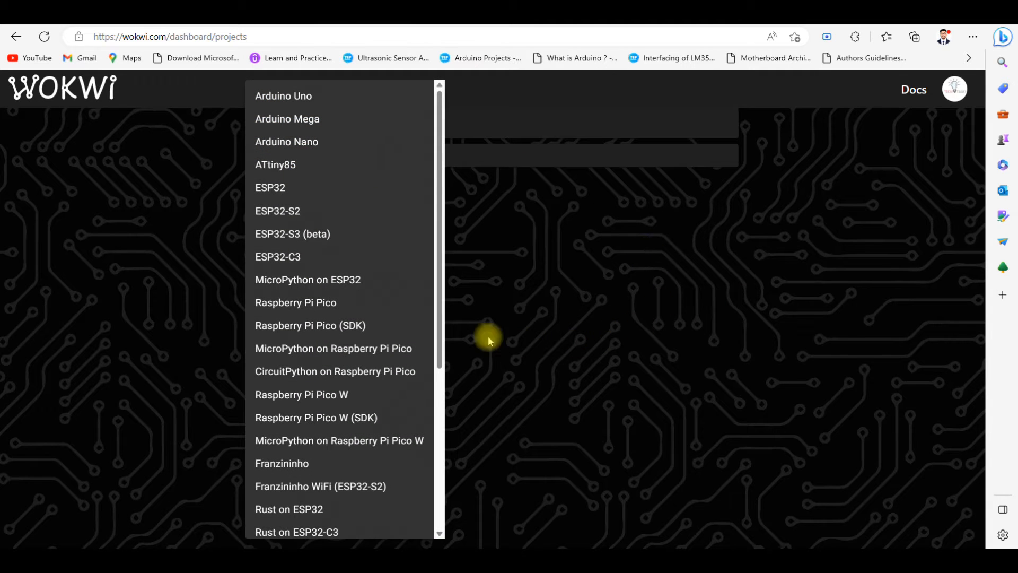
mouse_move(350, 403)
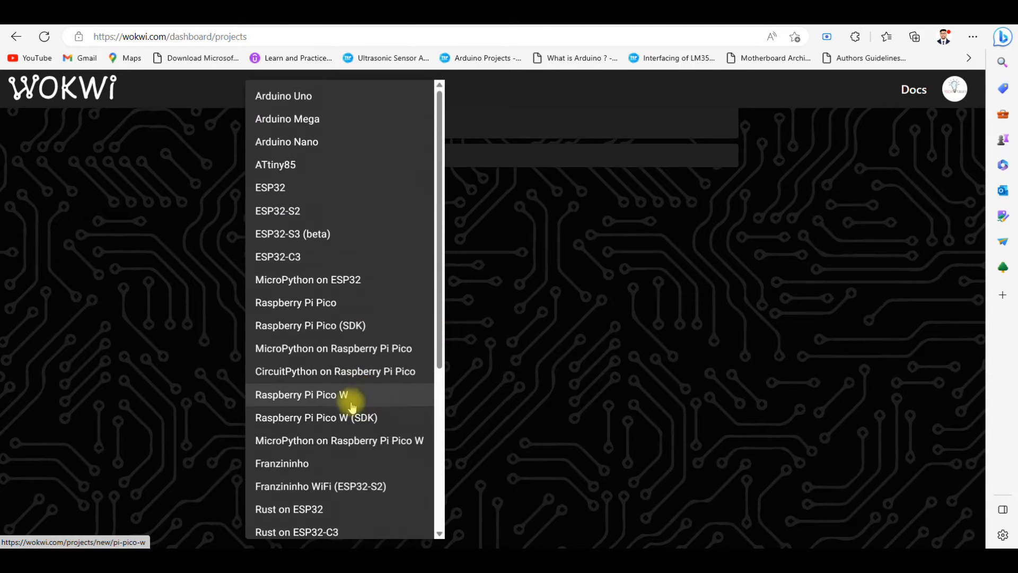
mouse_move(354, 386)
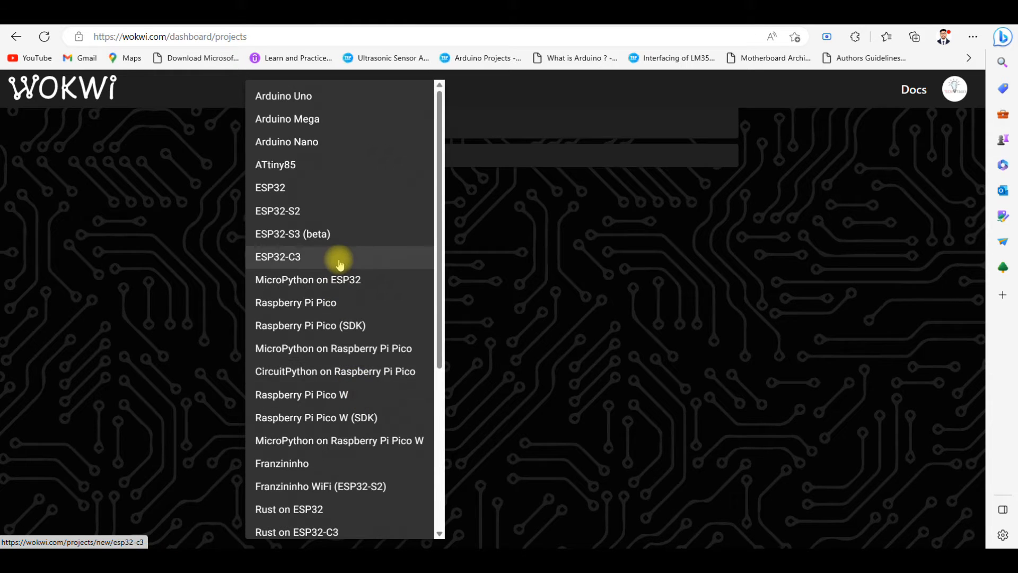
mouse_move(312, 164)
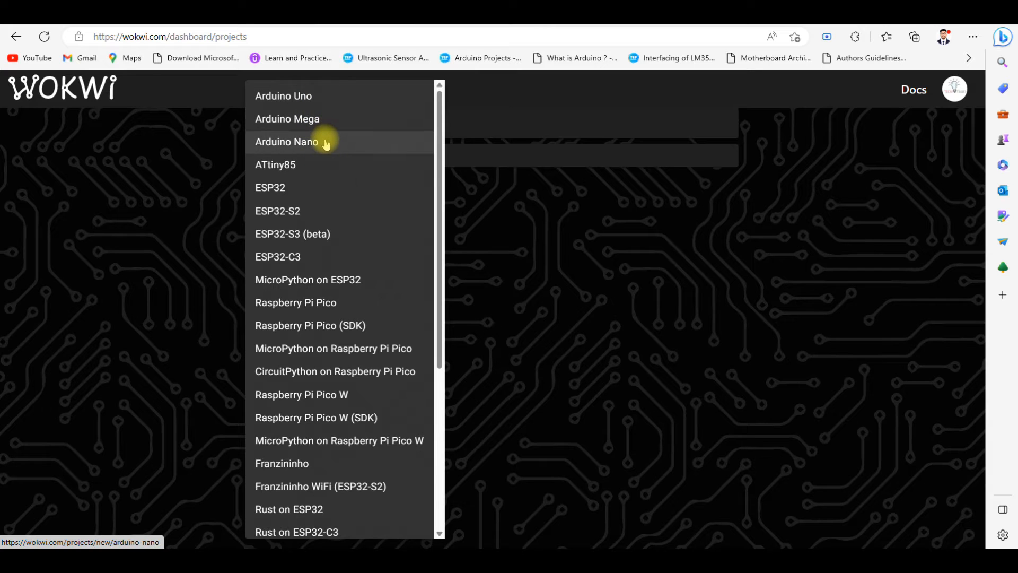
mouse_move(275, 165)
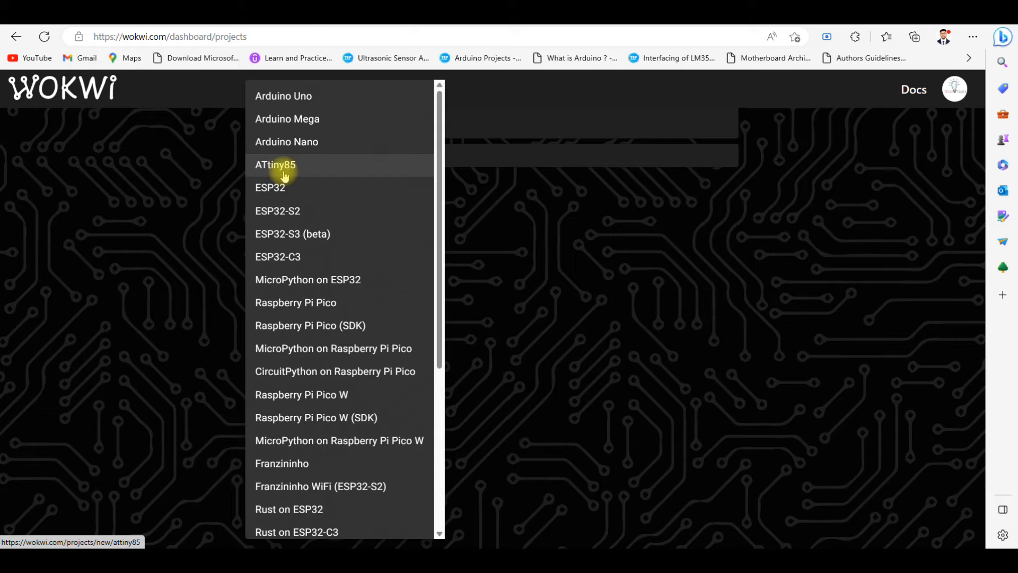
mouse_move(292, 234)
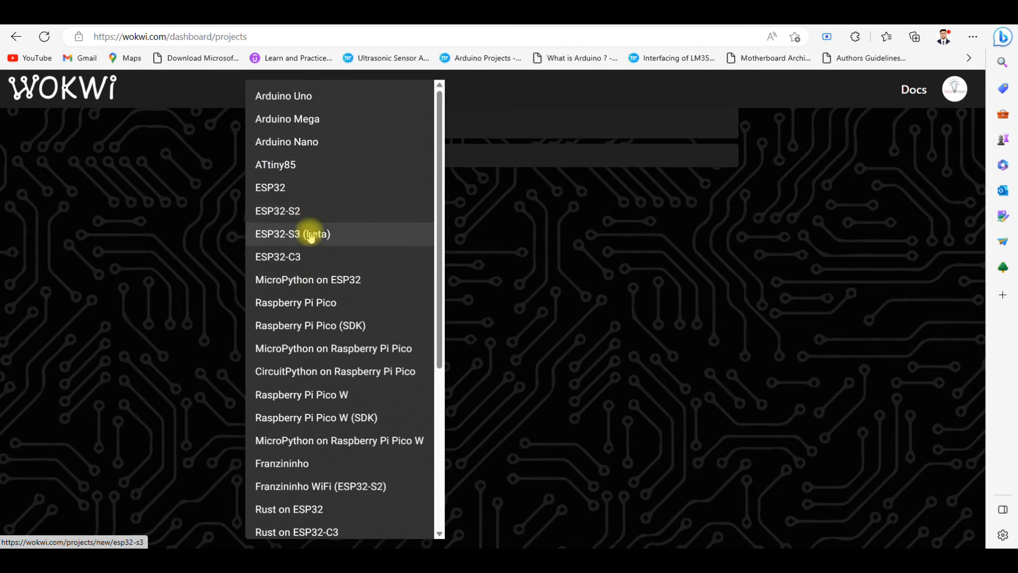
mouse_move(312, 253)
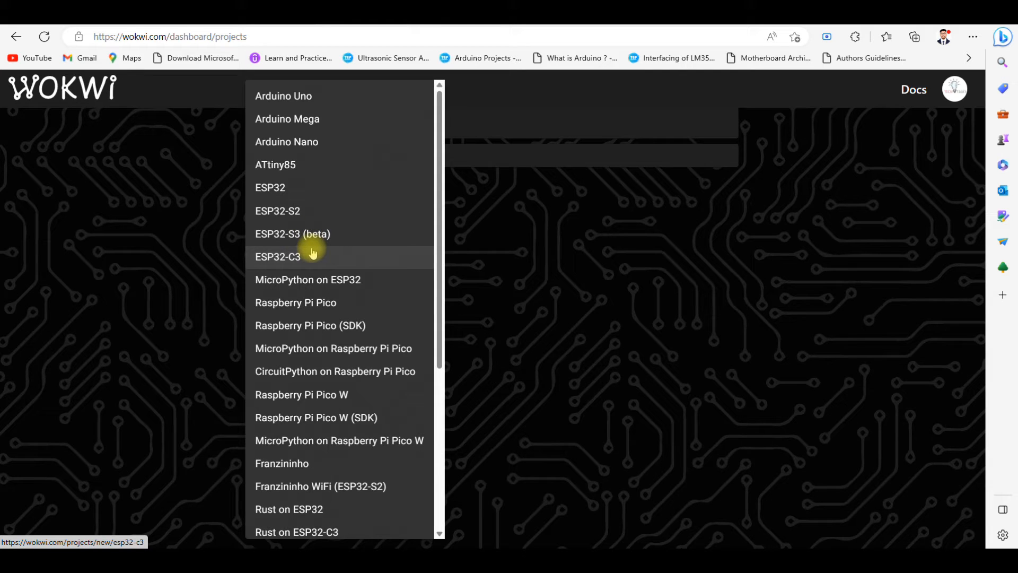
scroll("down", 3)
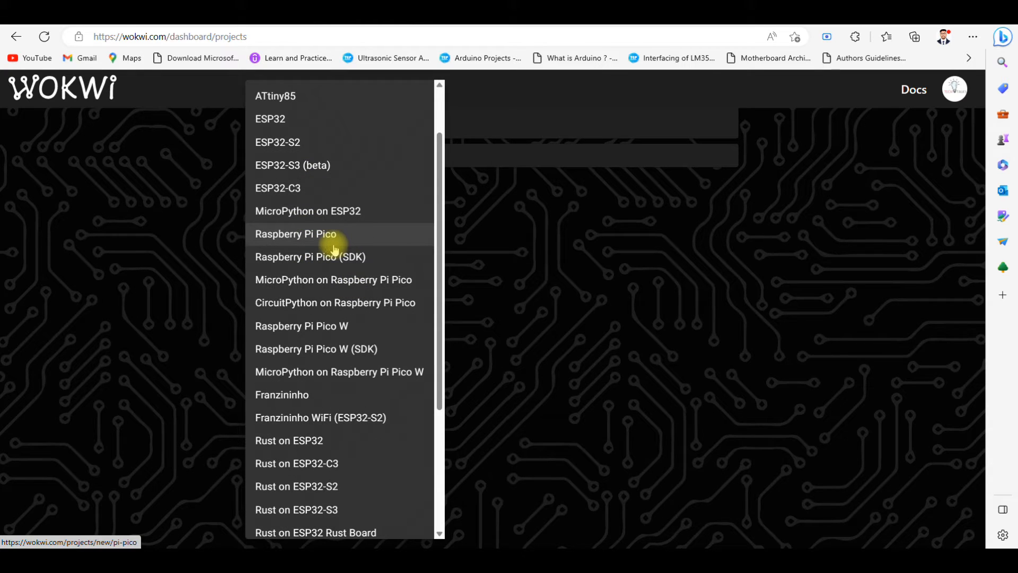
mouse_move(365, 302)
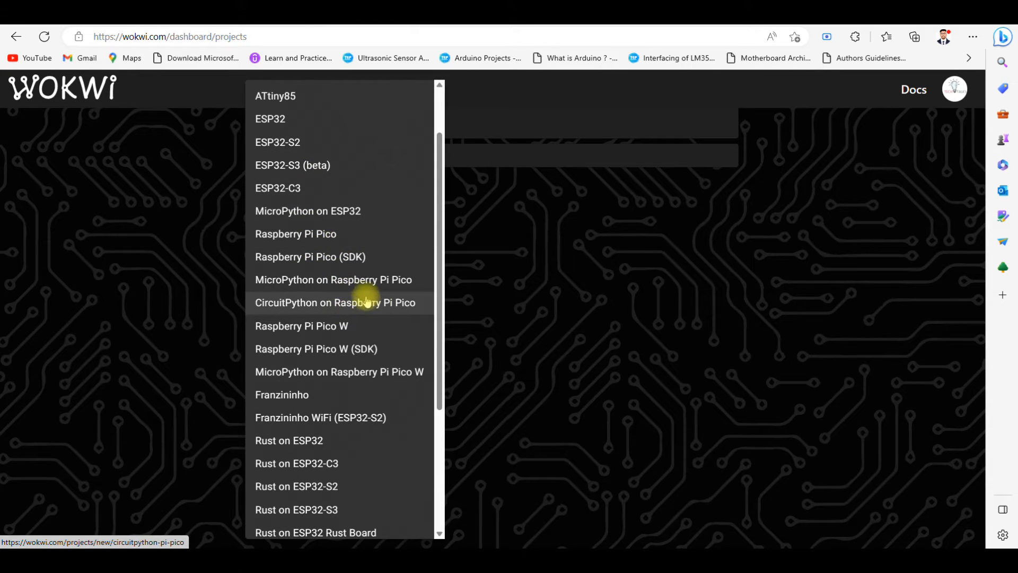
mouse_move(336, 377)
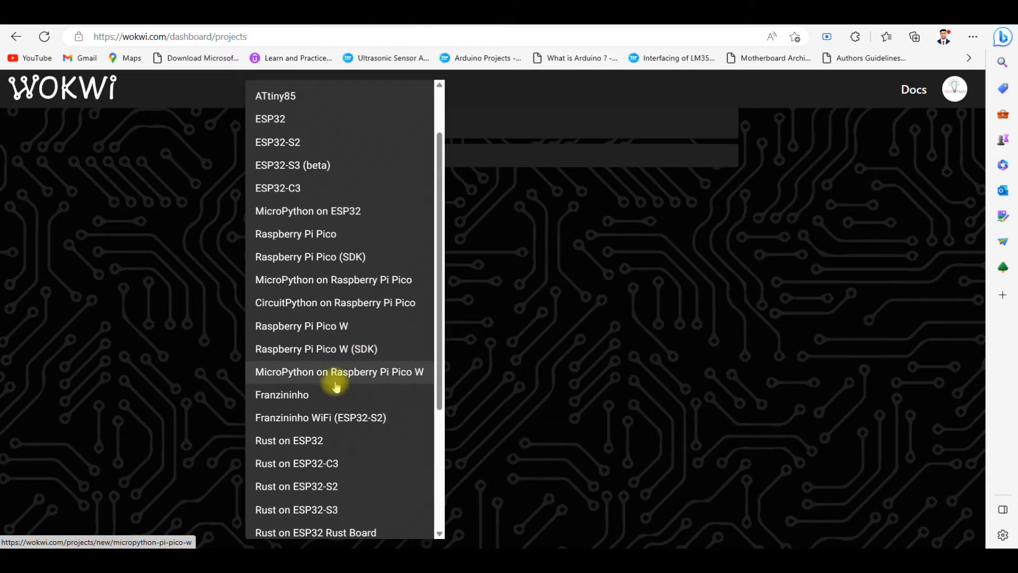
scroll("down", 3)
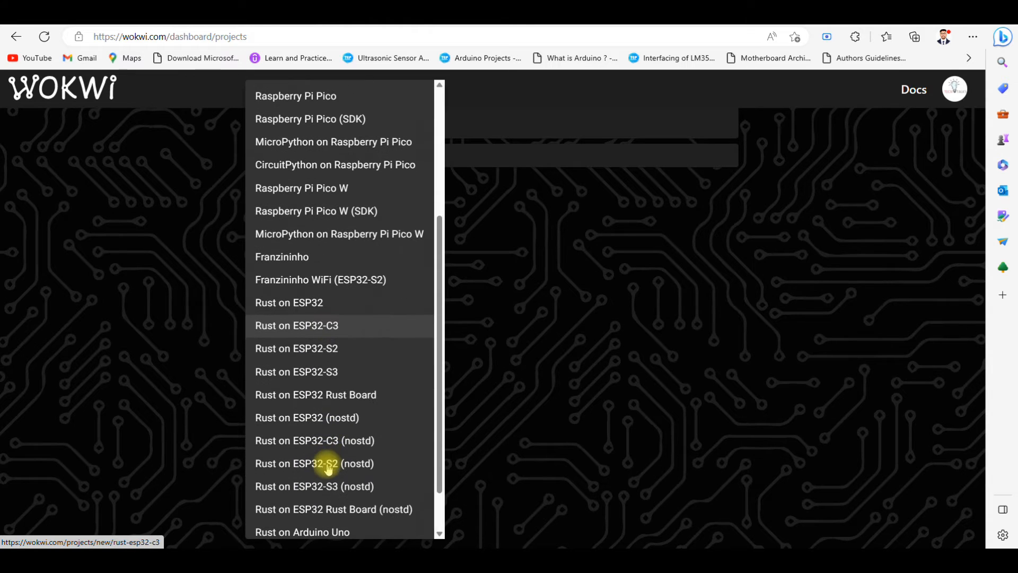
scroll("down", 3)
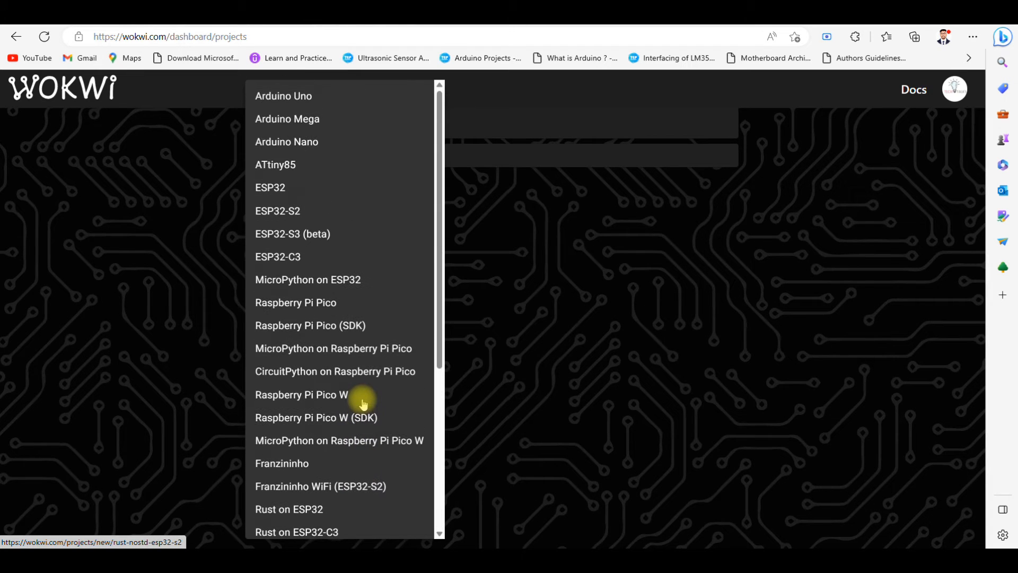
mouse_move(283, 96)
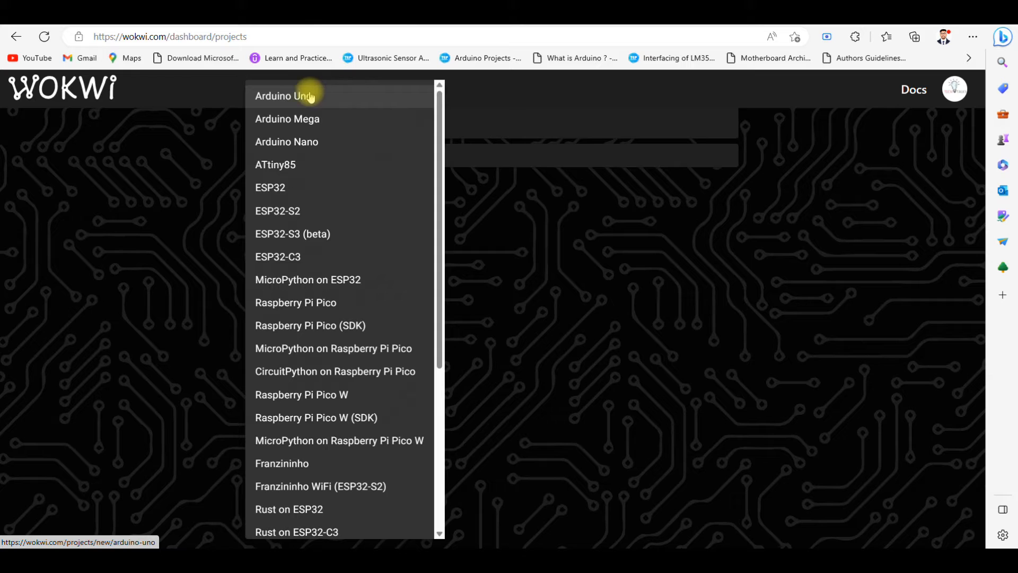
Start a new Arduino Uno project and browse the available parts list.
left_click(284, 96)
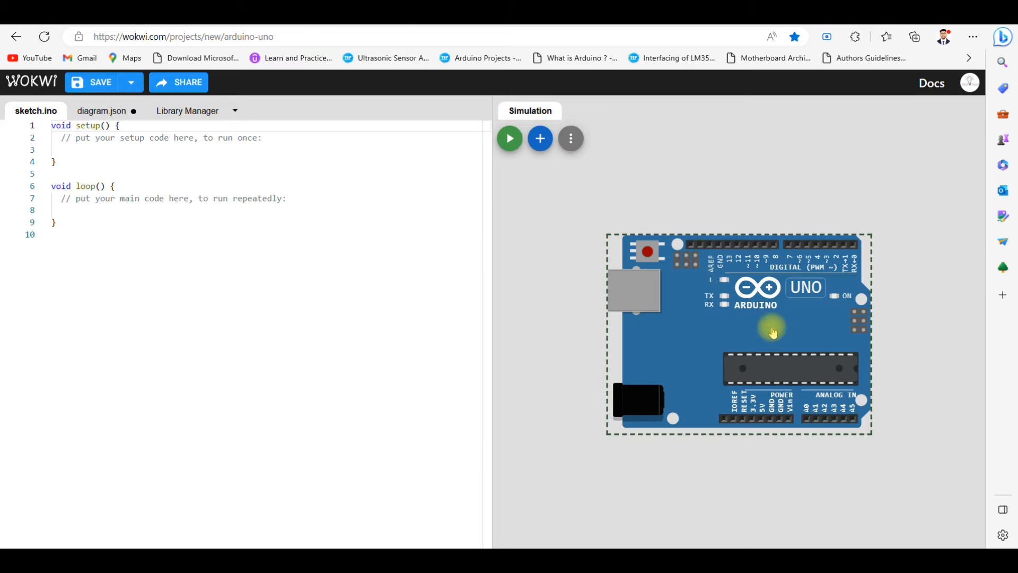
mouse_move(776, 335)
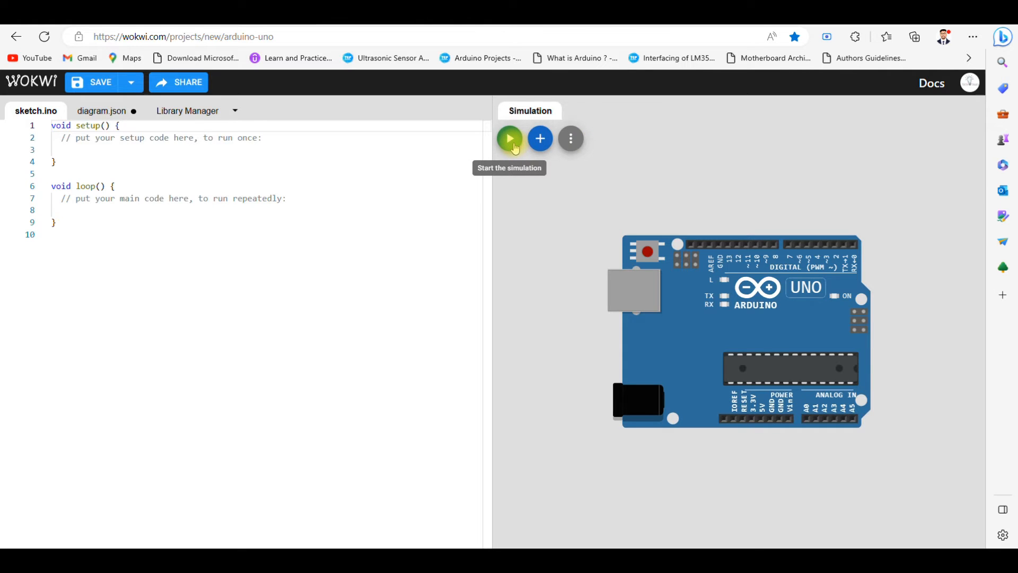
mouse_move(539, 139)
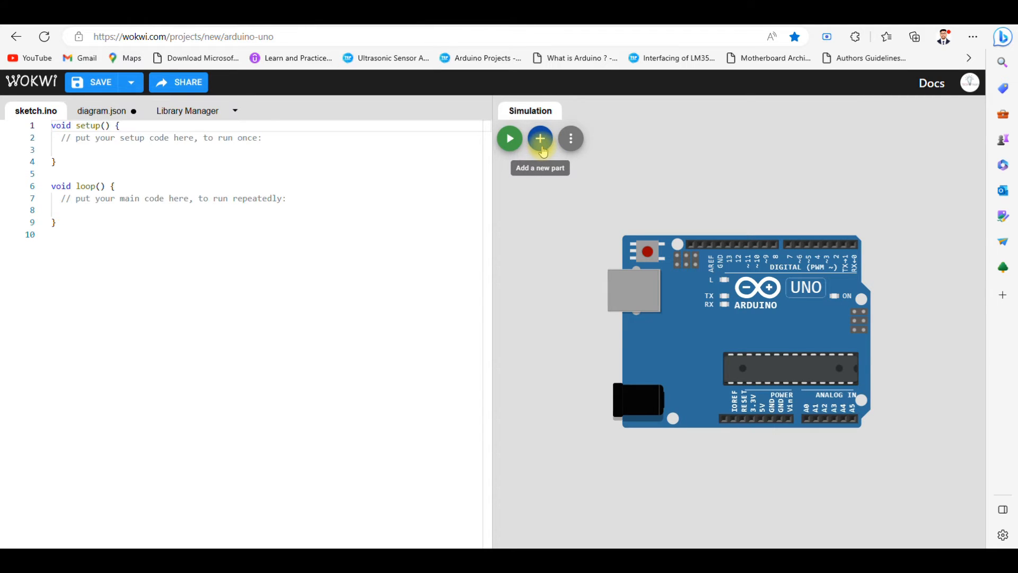
left_click(540, 138)
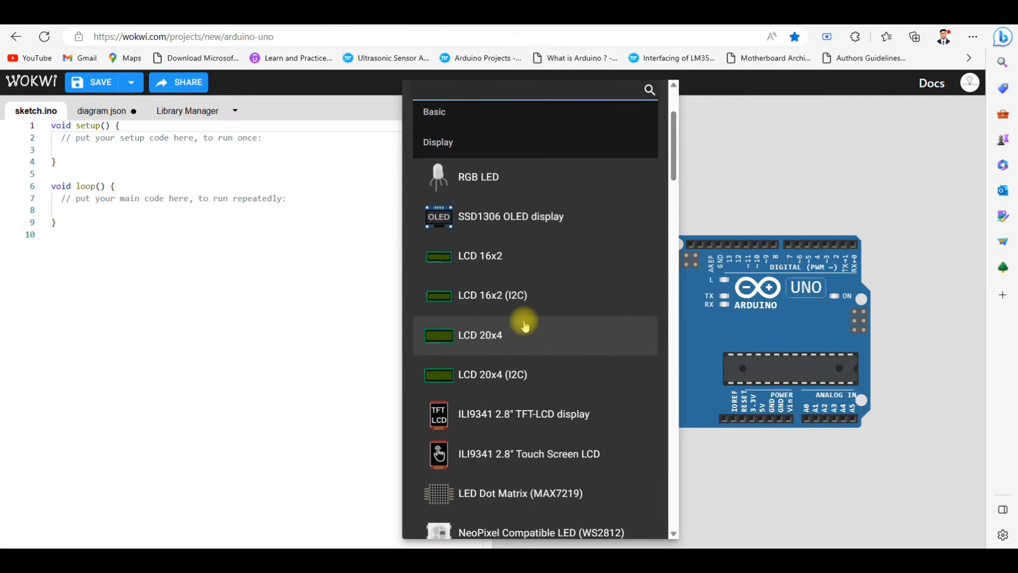
scroll("down", 3)
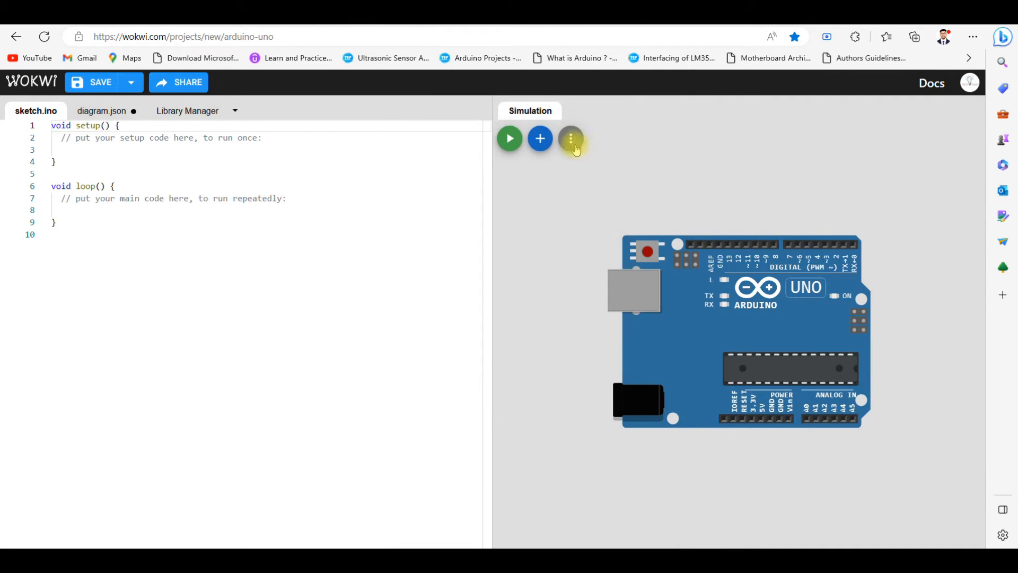
left_click(570, 138)
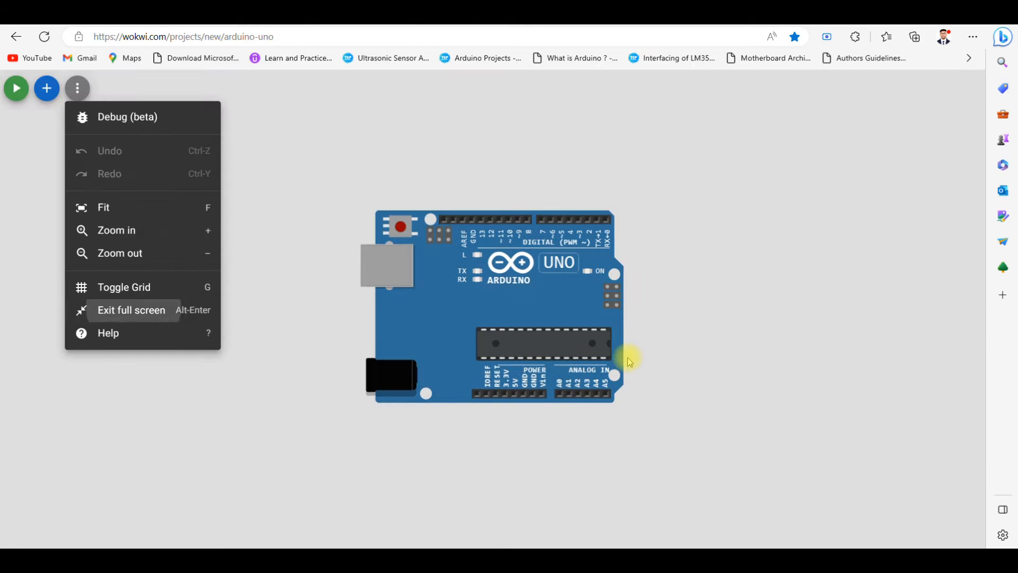
mouse_move(626, 158)
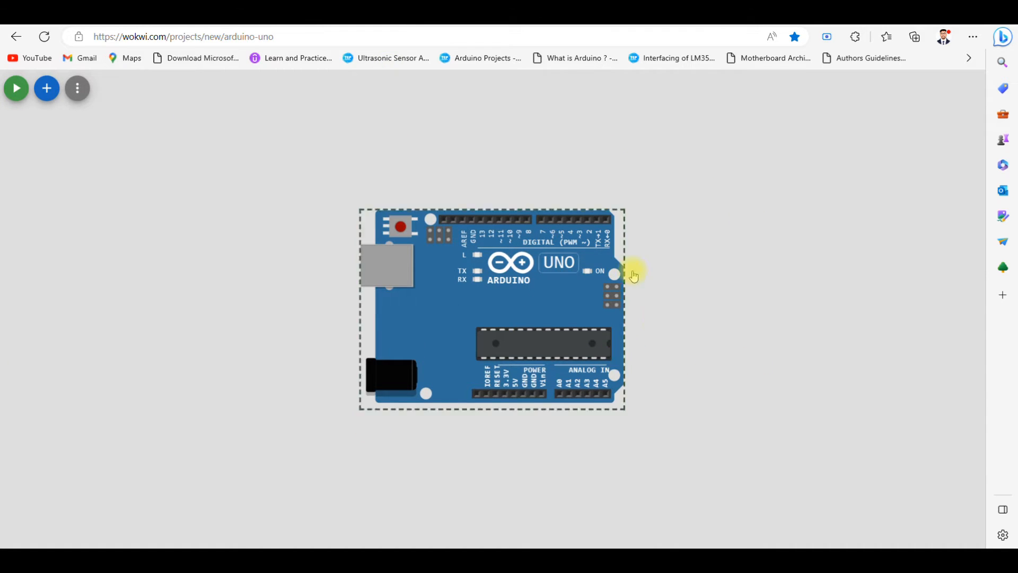
left_click(76, 89)
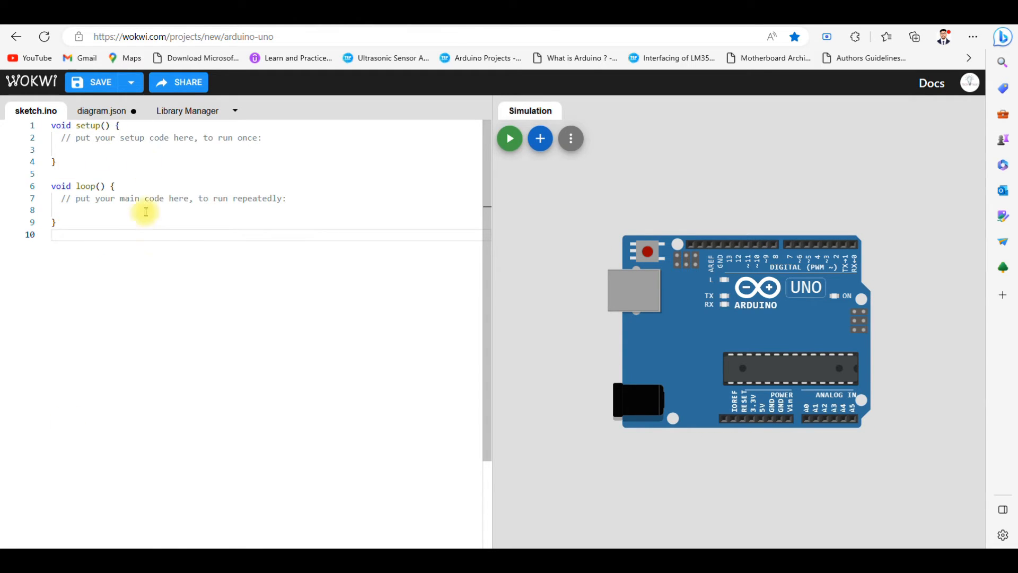
mouse_move(104, 301)
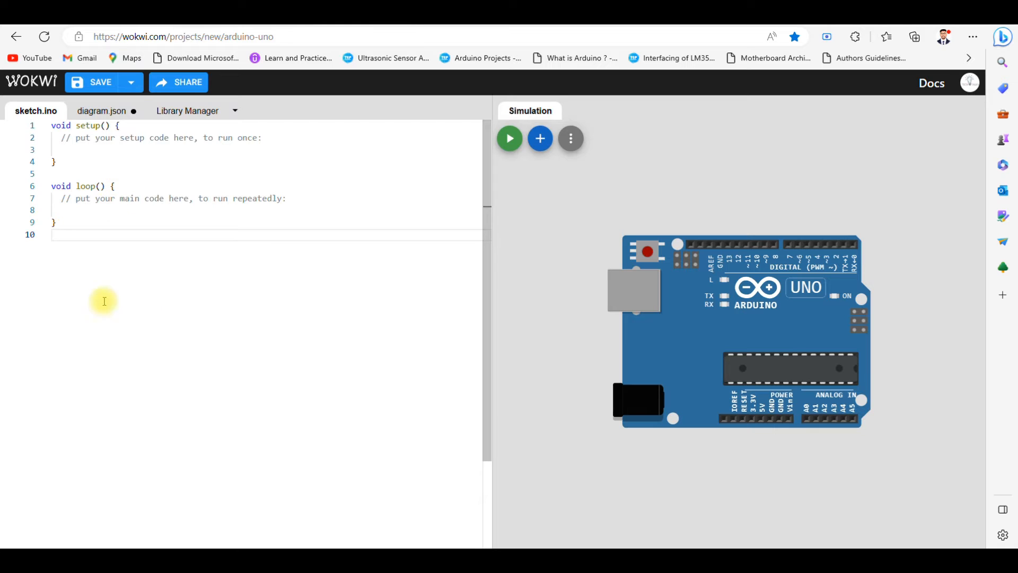
mouse_move(347, 217)
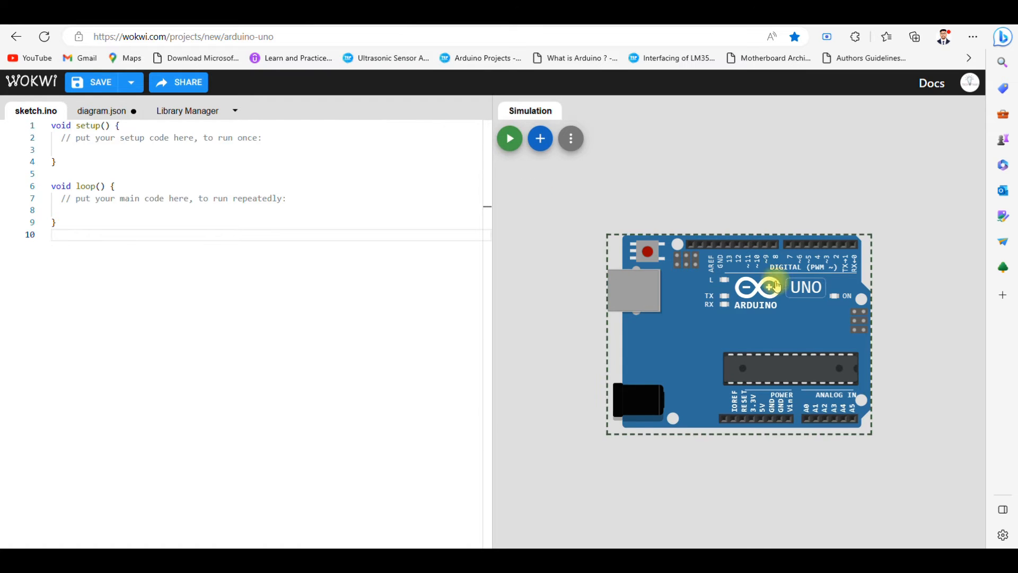
mouse_move(752, 324)
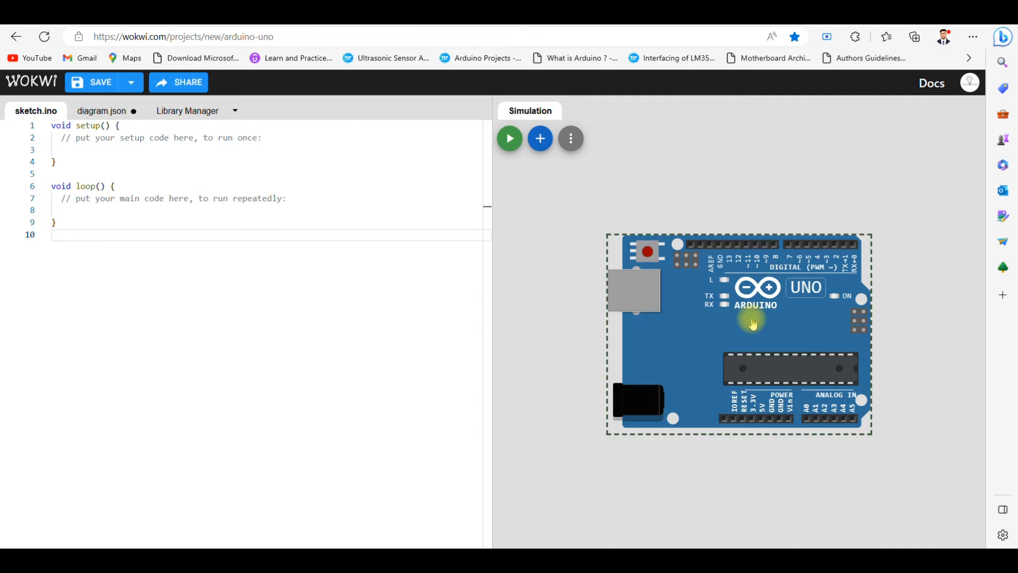
mouse_move(661, 213)
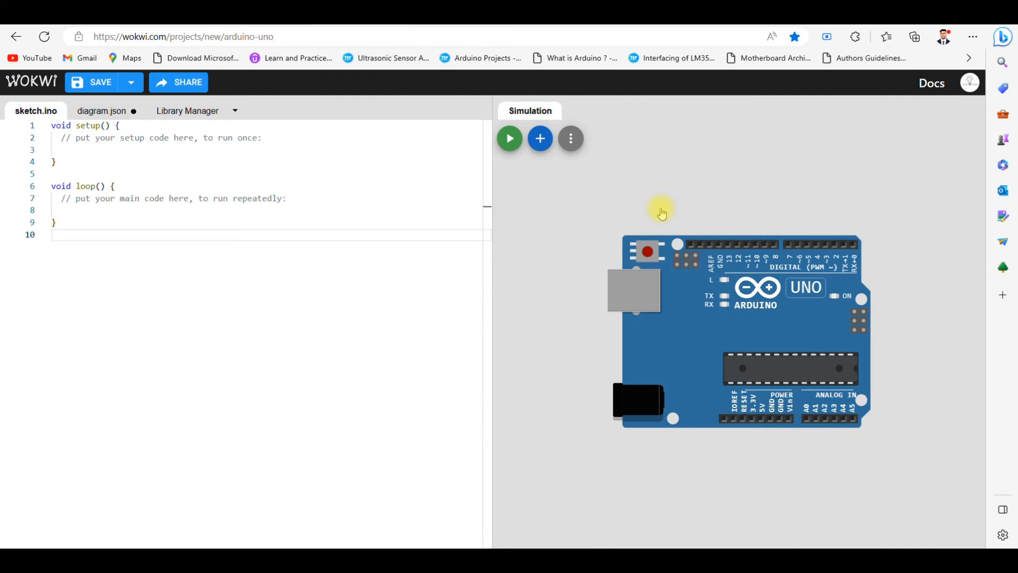
mouse_move(306, 288)
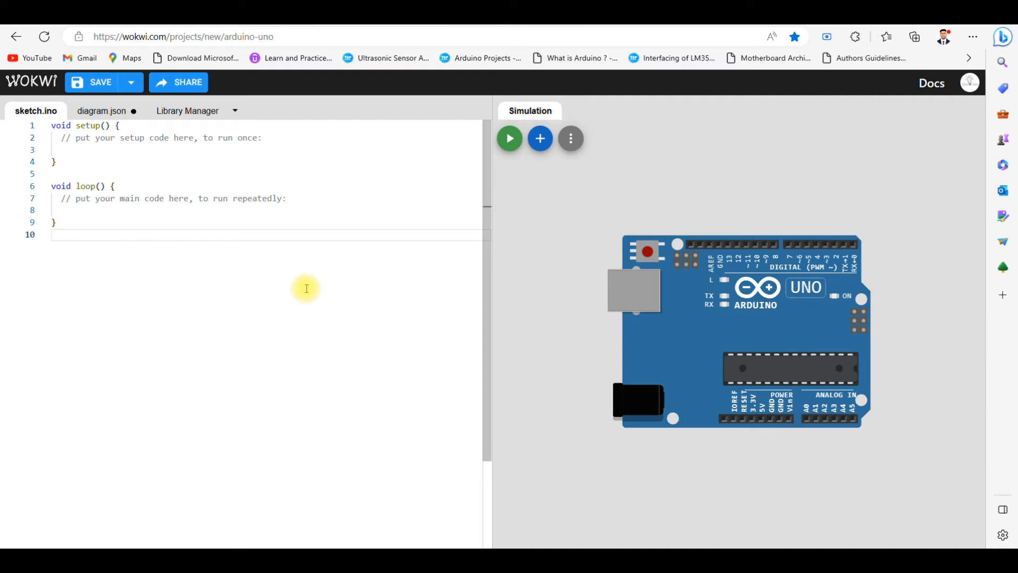
mouse_move(740, 30)
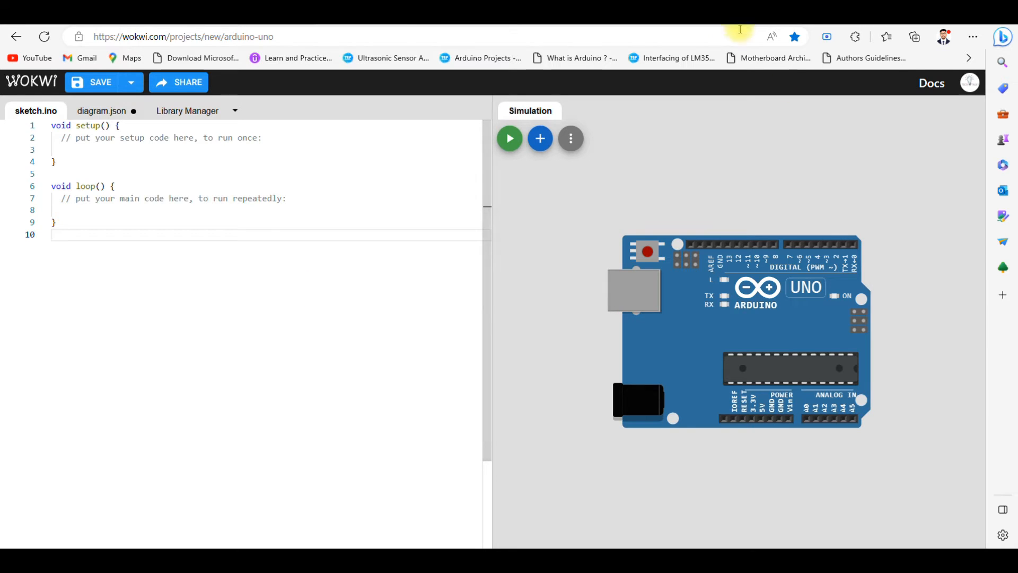
mouse_move(909, 368)
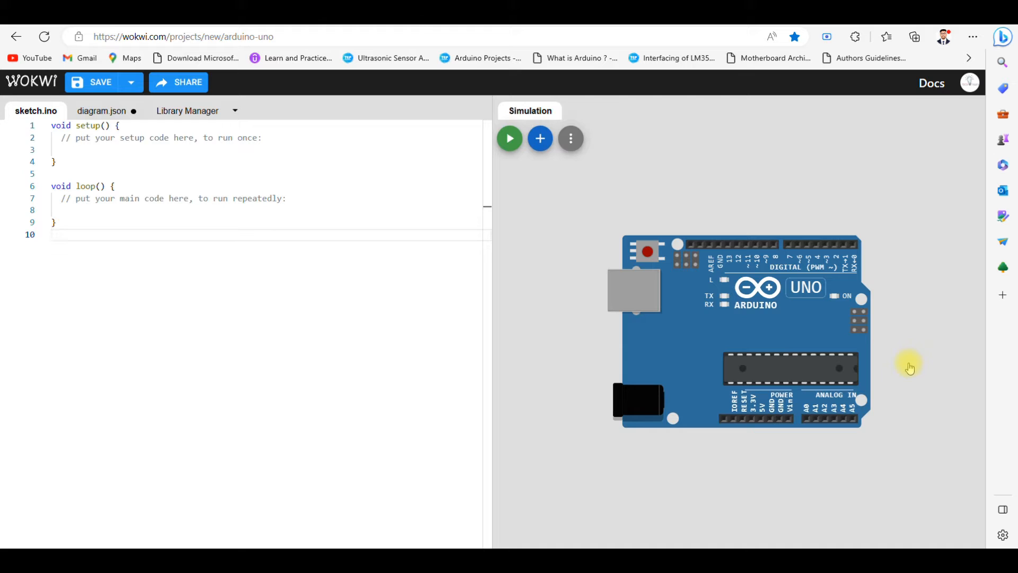
mouse_move(864, 300)
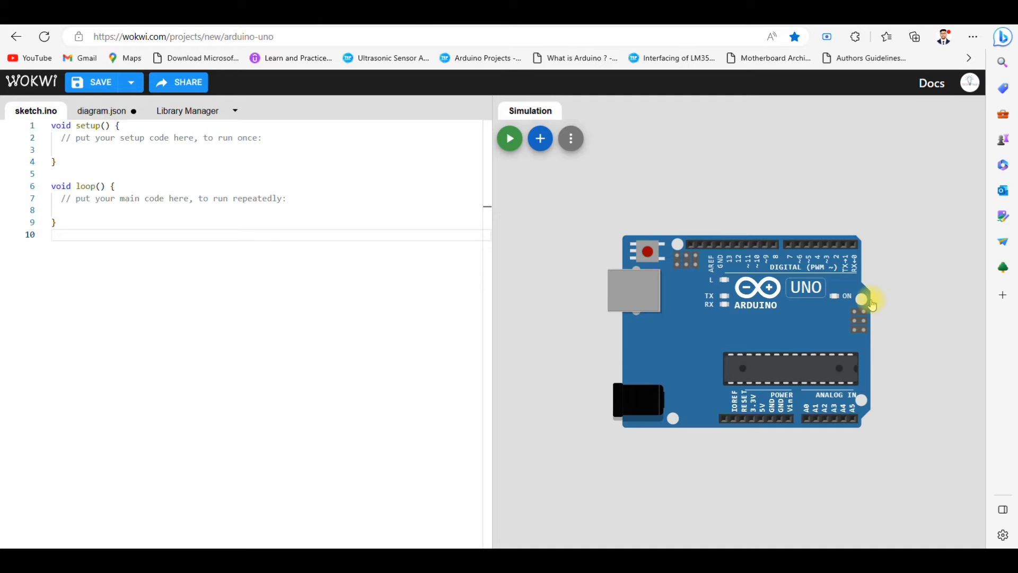
mouse_move(874, 223)
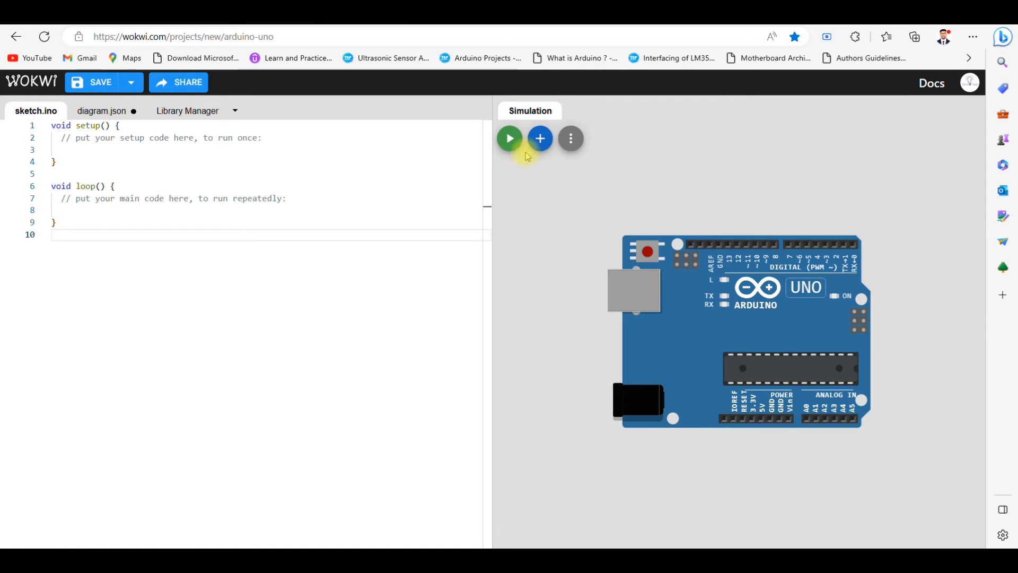
Add a red LED from the Basic parts and place it above the Uno.
left_click(540, 138)
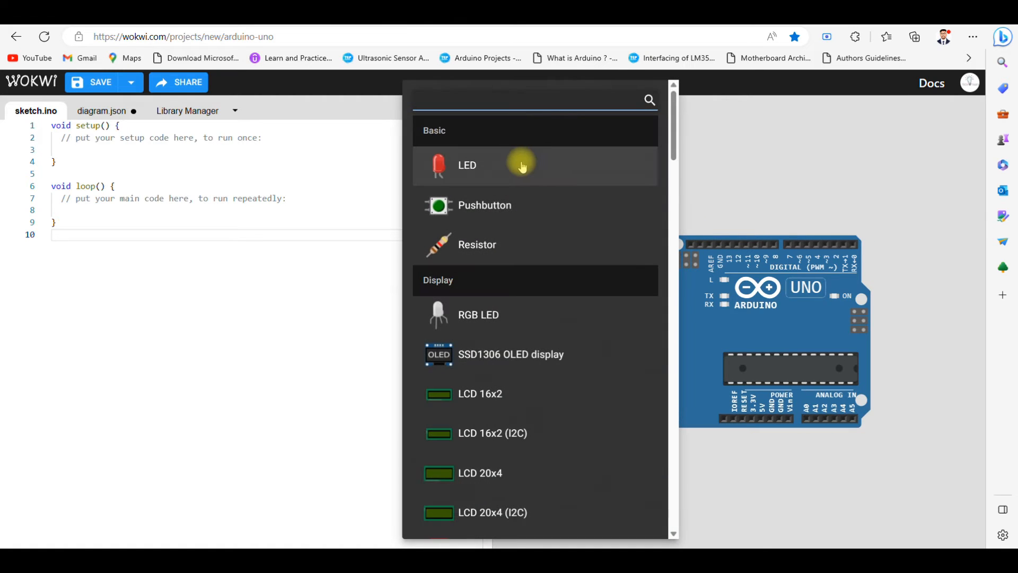
left_click(467, 164)
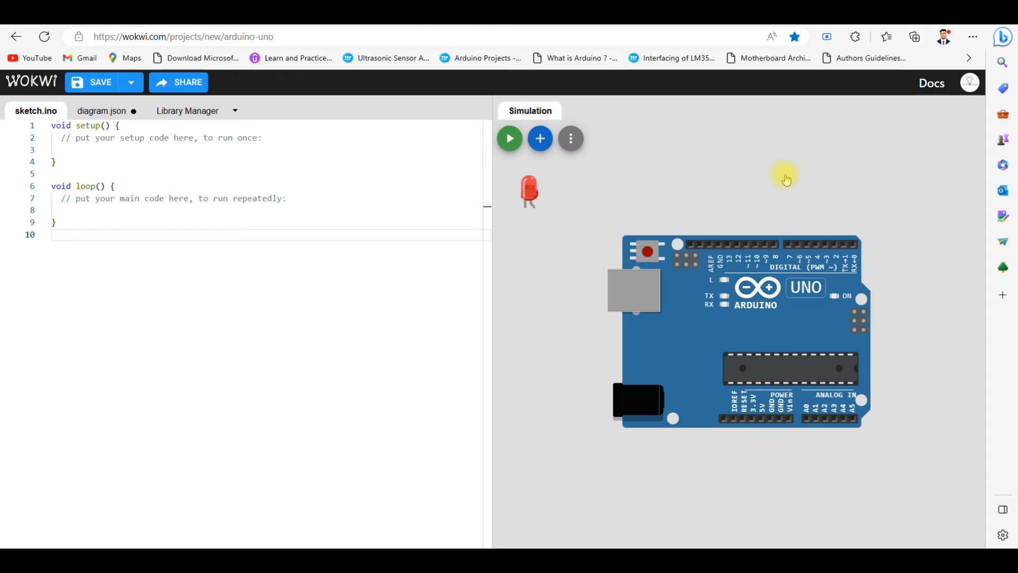
left_click(529, 192)
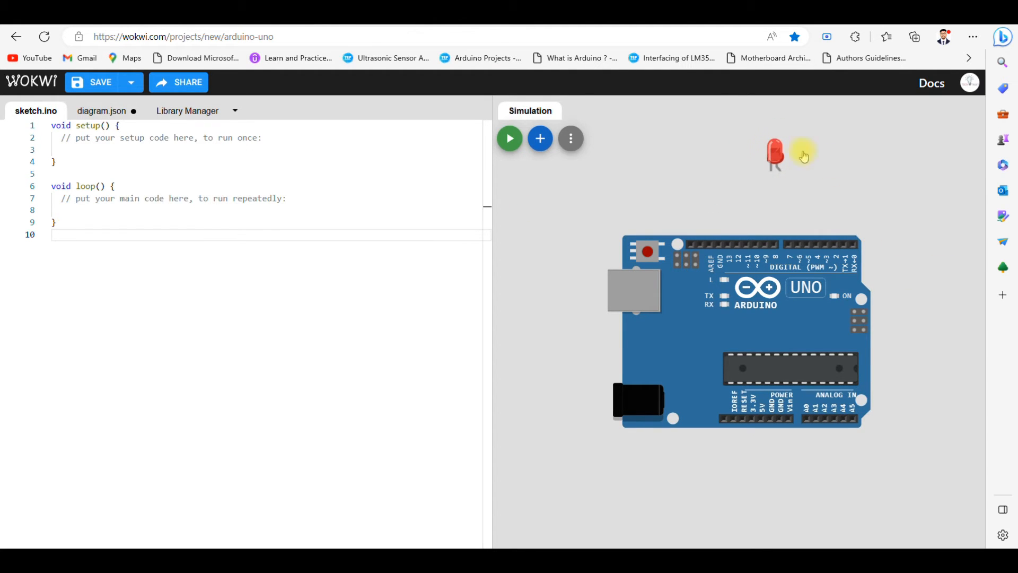
left_click(775, 154)
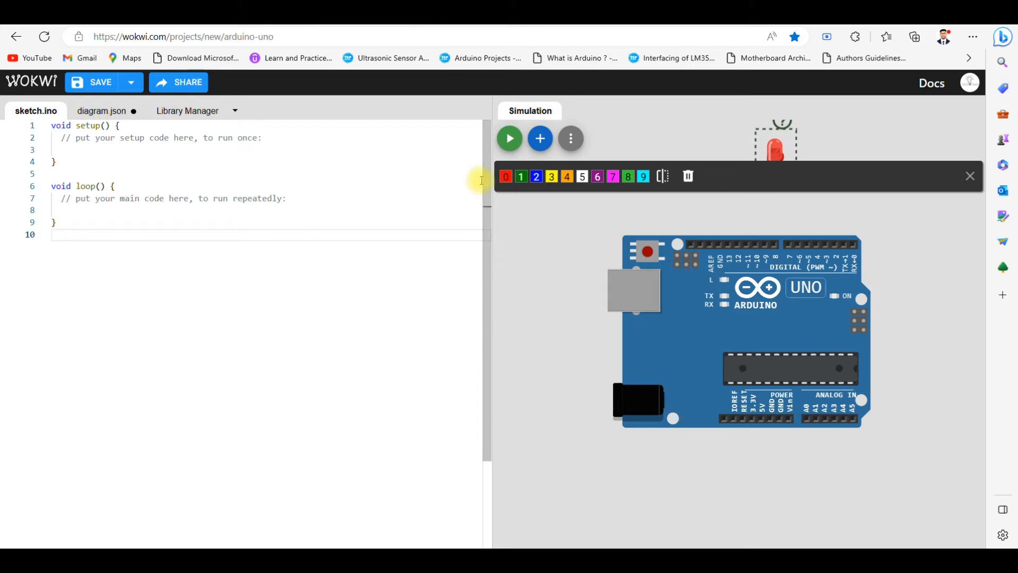
mouse_move(520, 188)
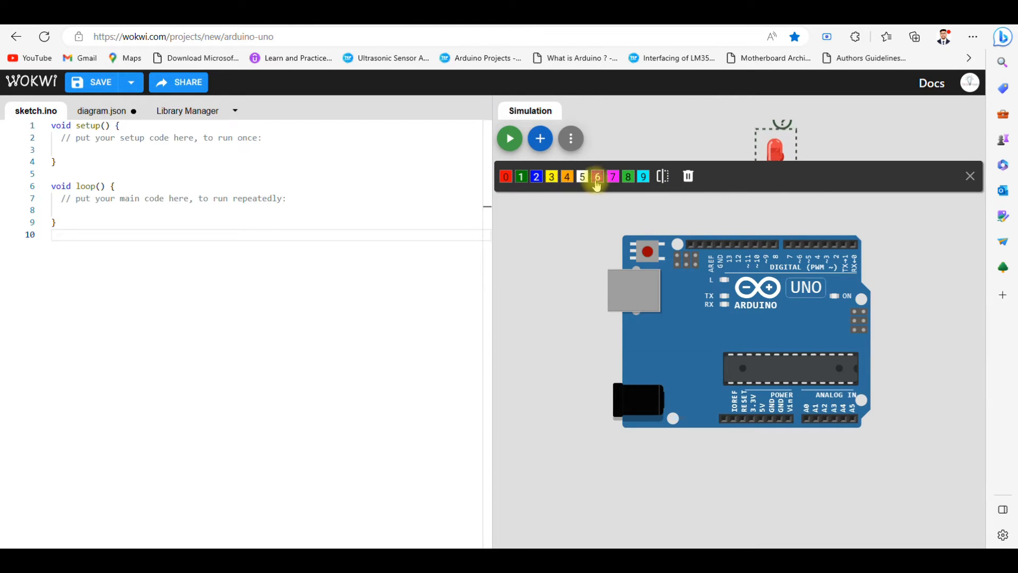
left_click(612, 176)
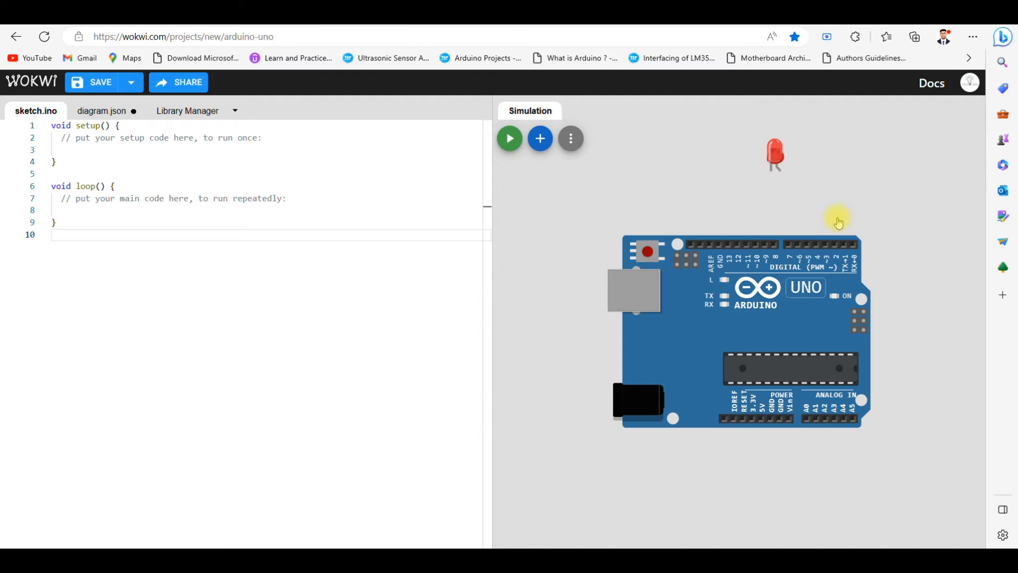
left_click(774, 156)
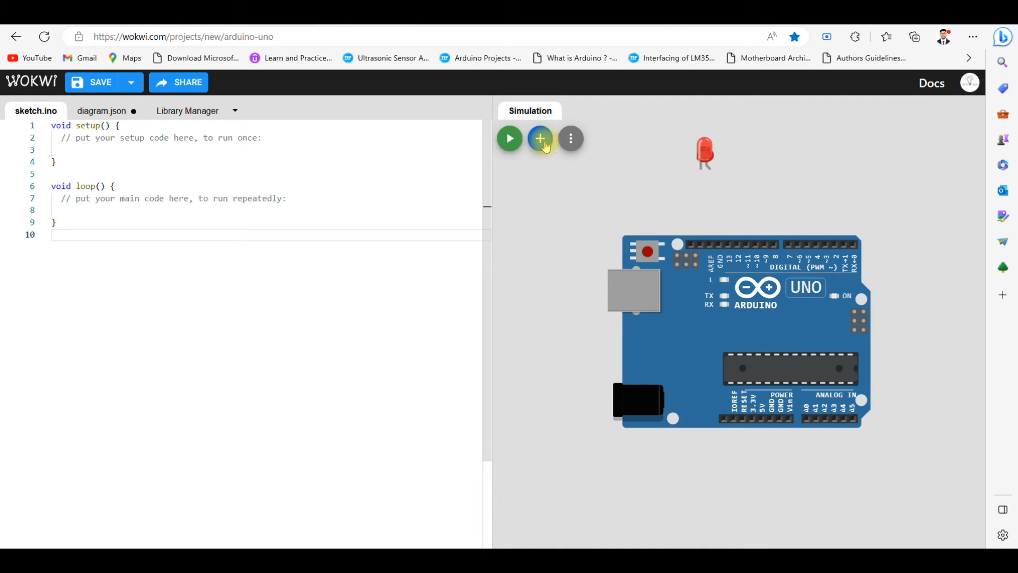
Add a resistor beside the LED and open its wokwi-resistor reference page.
left_click(540, 139)
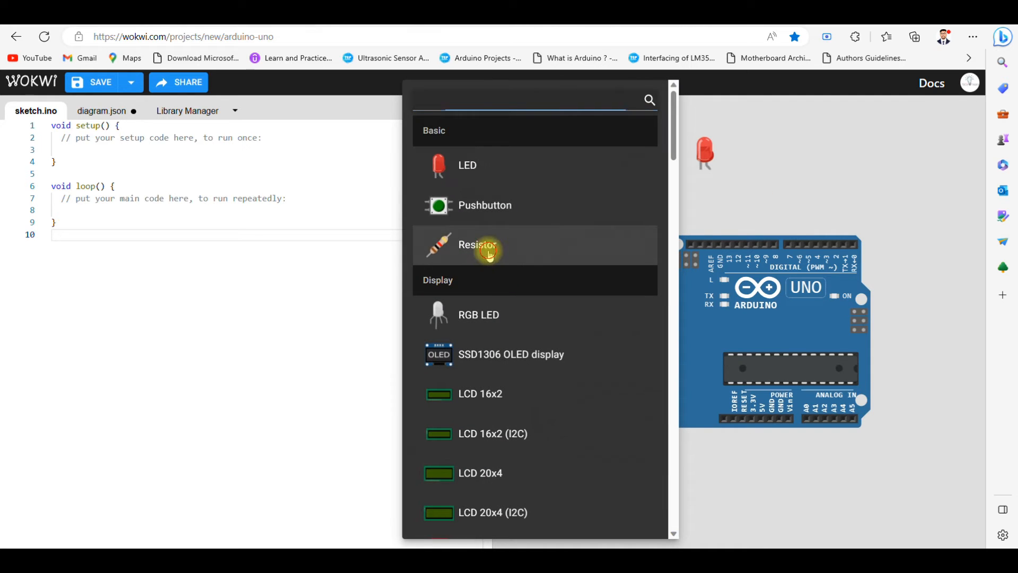
left_click(479, 245)
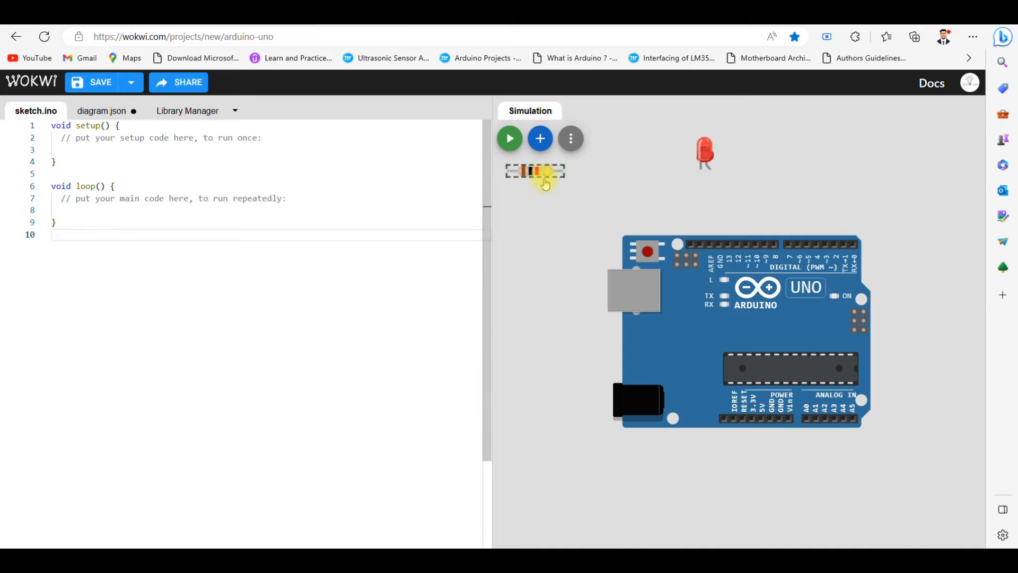
left_click_drag(534, 170, 760, 188)
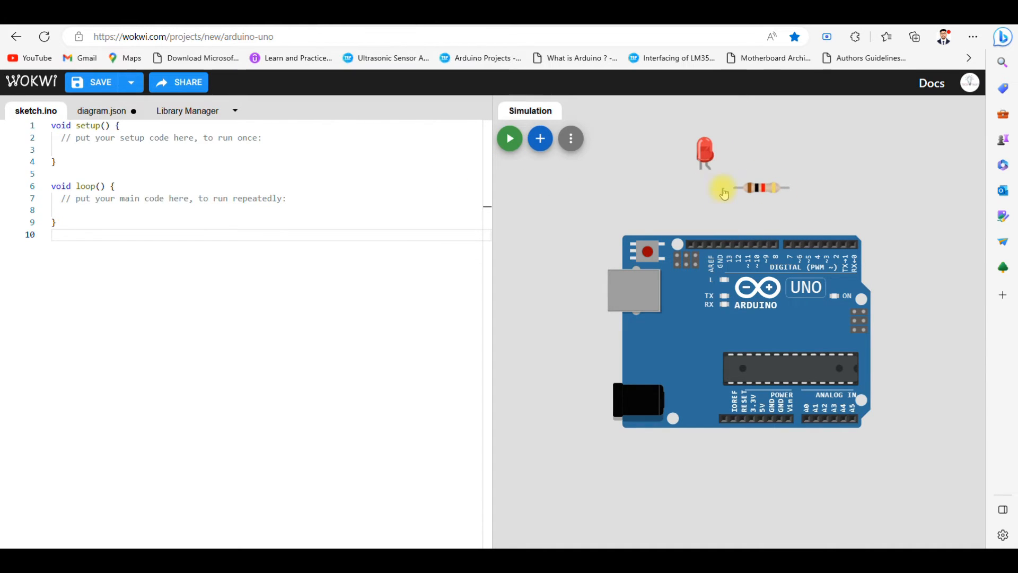
left_click(760, 188)
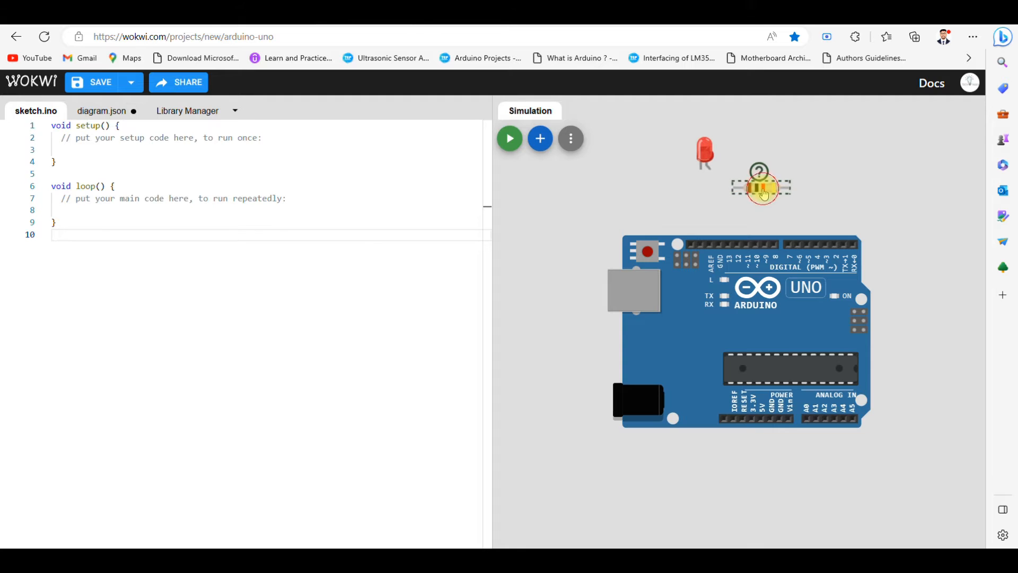
left_click(758, 173)
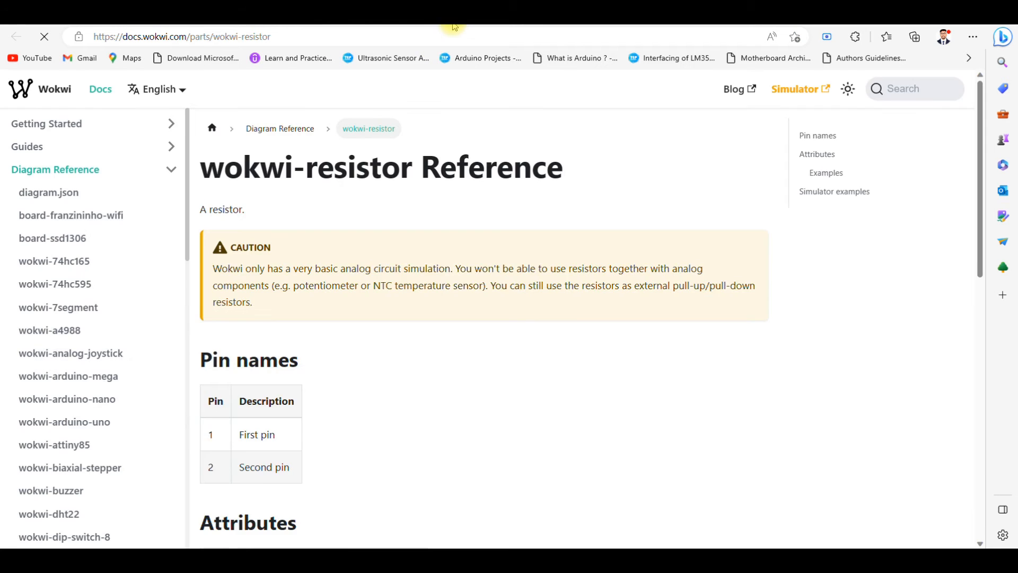
Delete the resistor, leaving only the LED and Uno board.
right_click(753, 187)
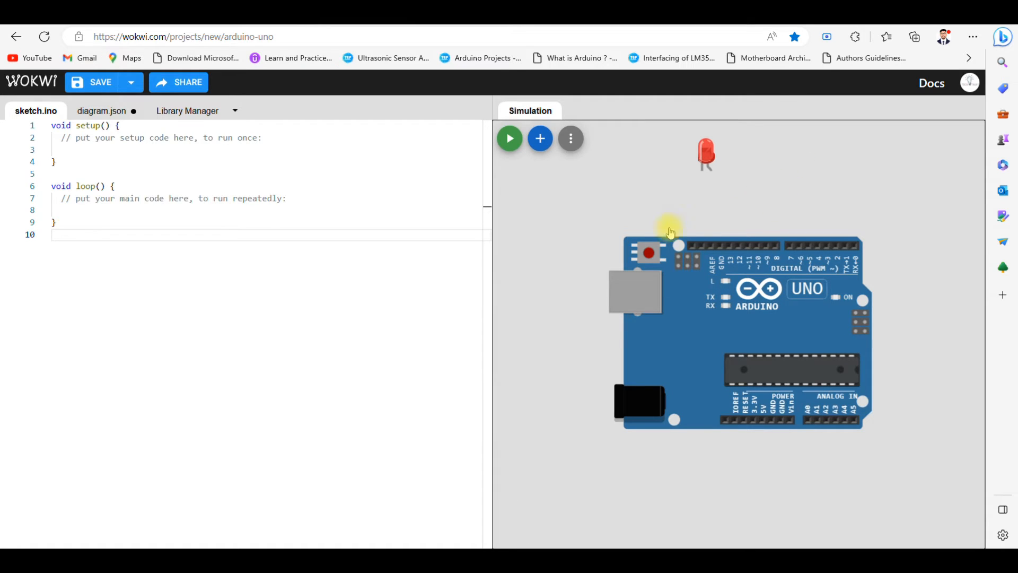
mouse_move(707, 162)
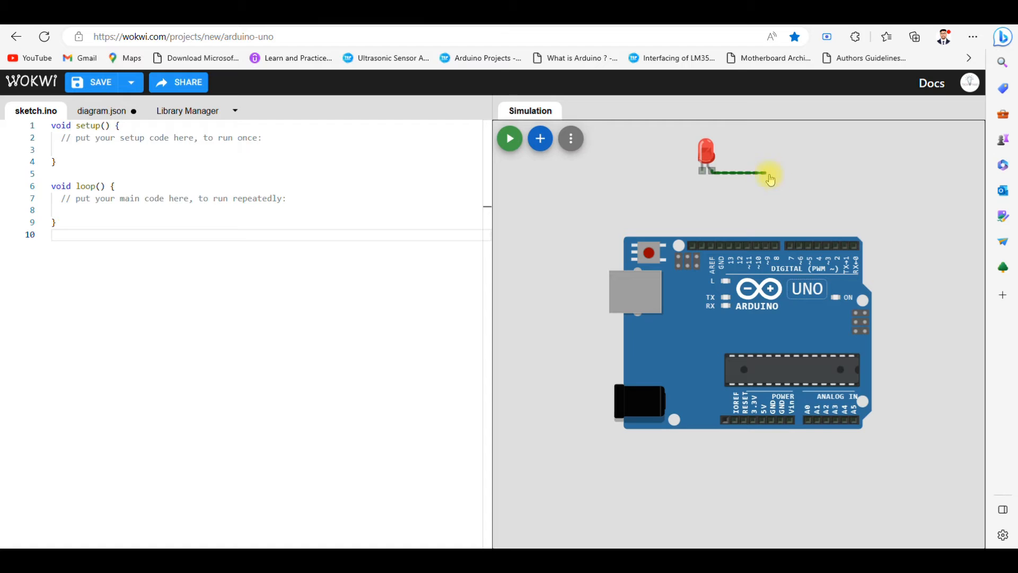
Draw a wire from the LED's leg and bend it toward pin 8.
left_click_drag(766, 174, 778, 246)
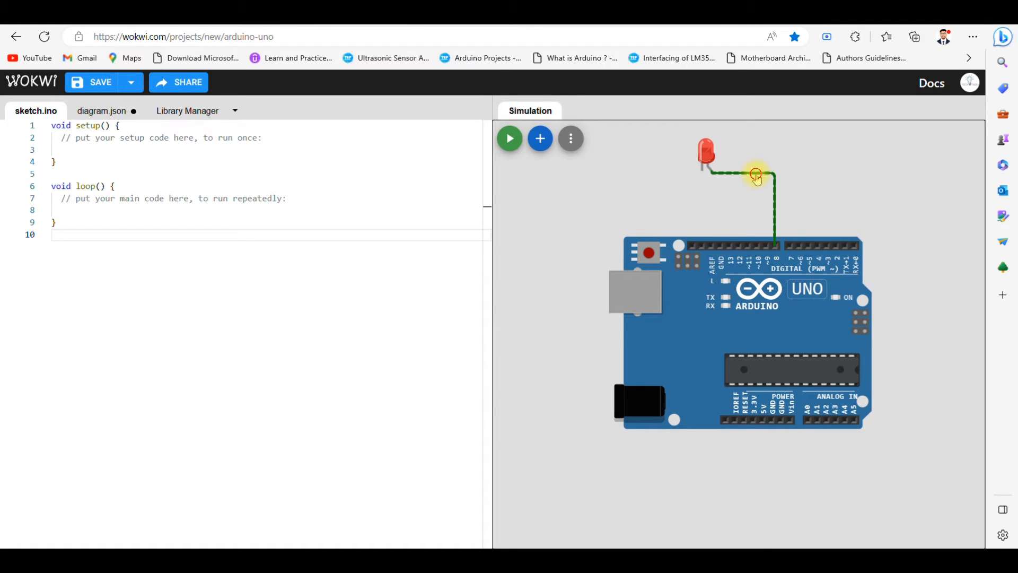
left_click(755, 176)
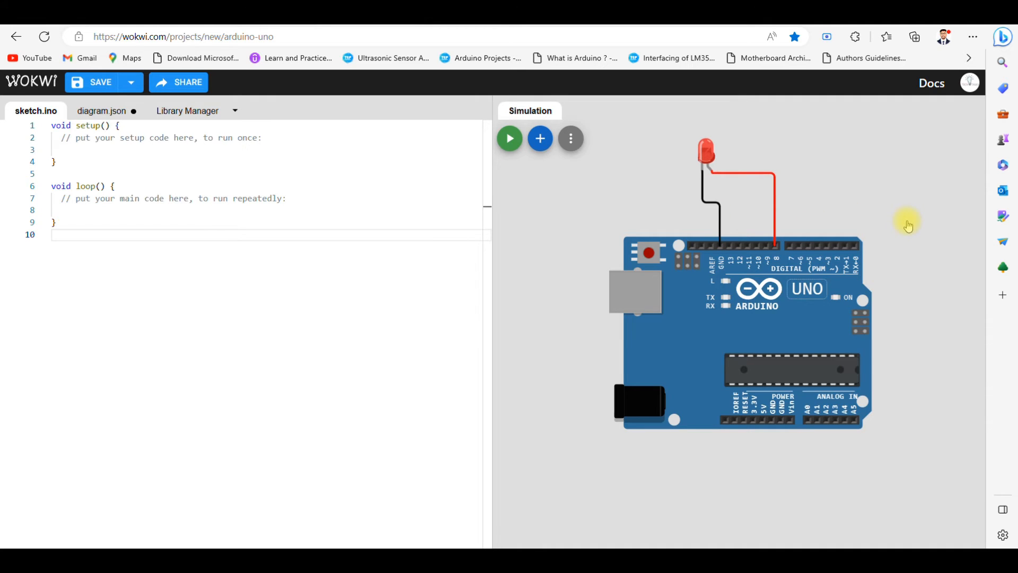
mouse_move(954, 271)
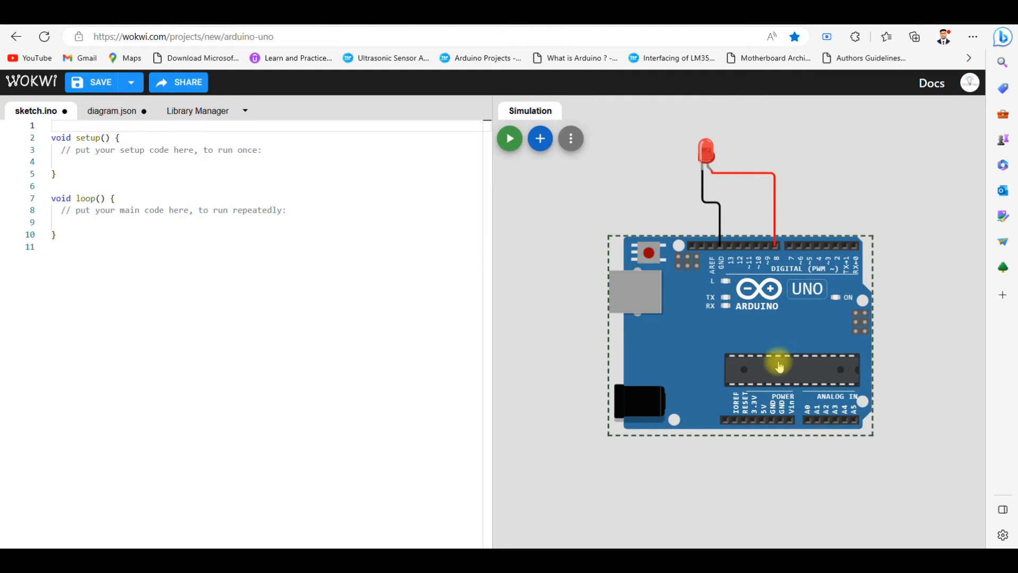
mouse_move(778, 249)
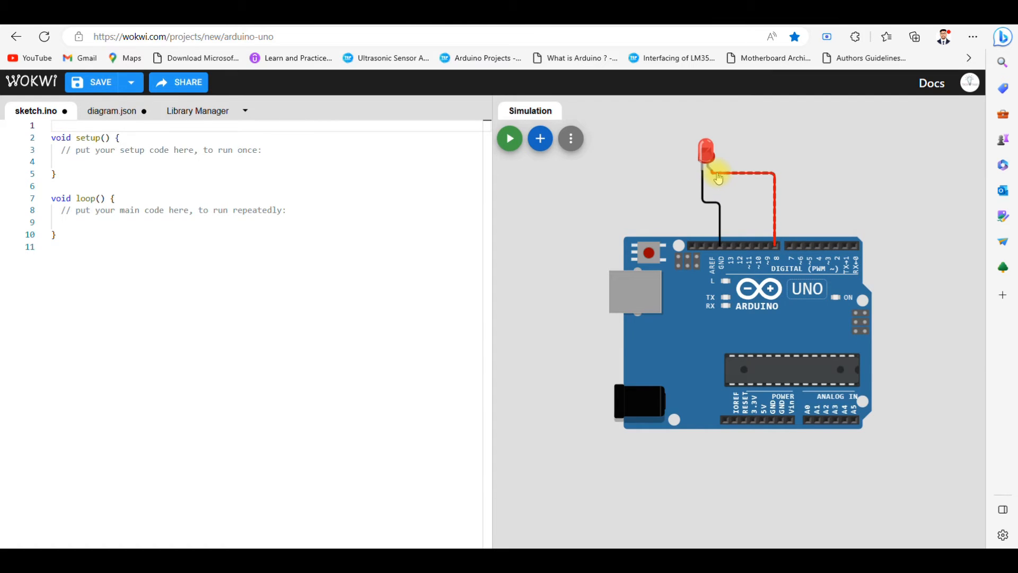
Declare int led1=8; on line 1 and put setup's opening brace on its own line.
type("int")
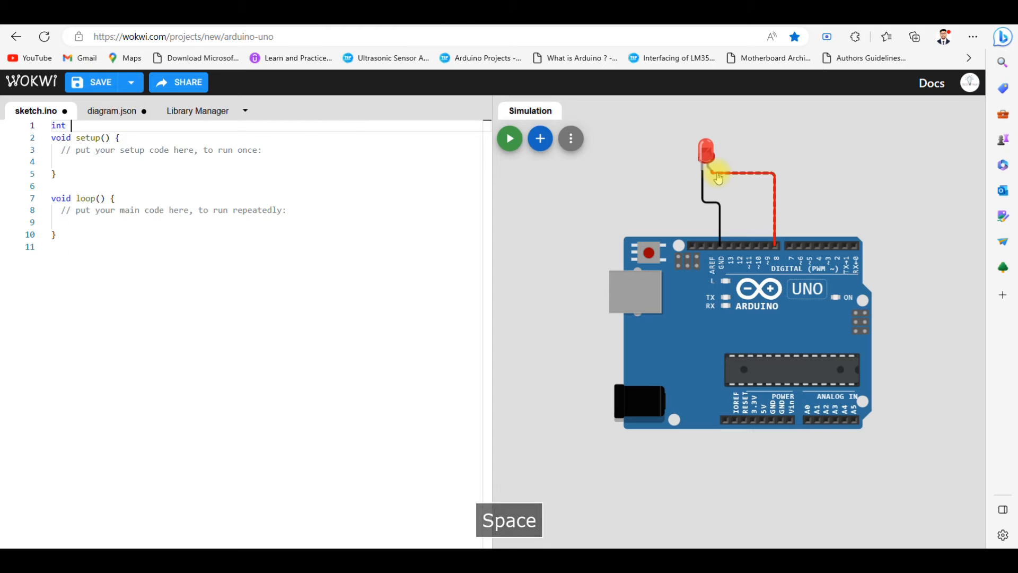
type("led")
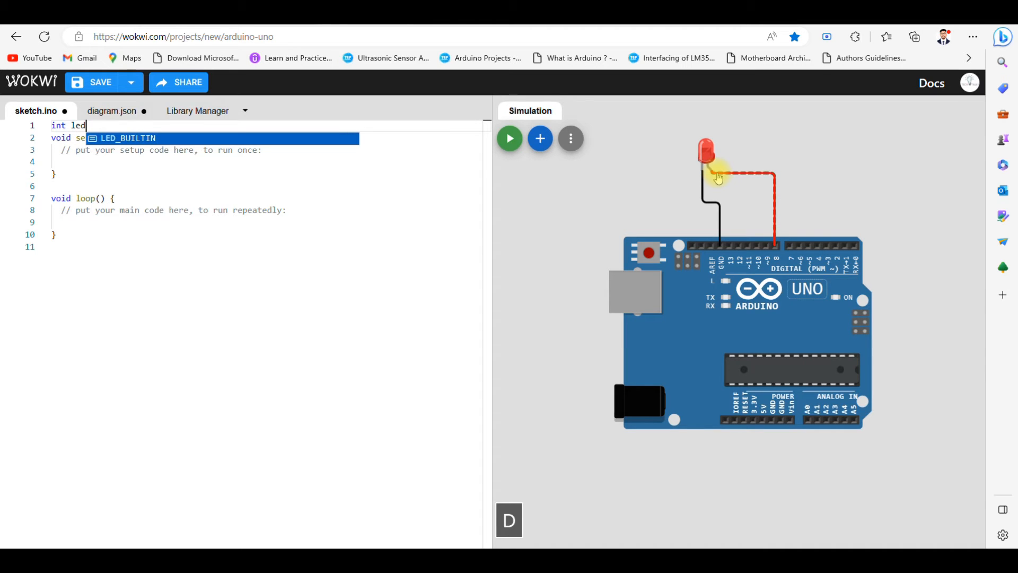
type("1=")
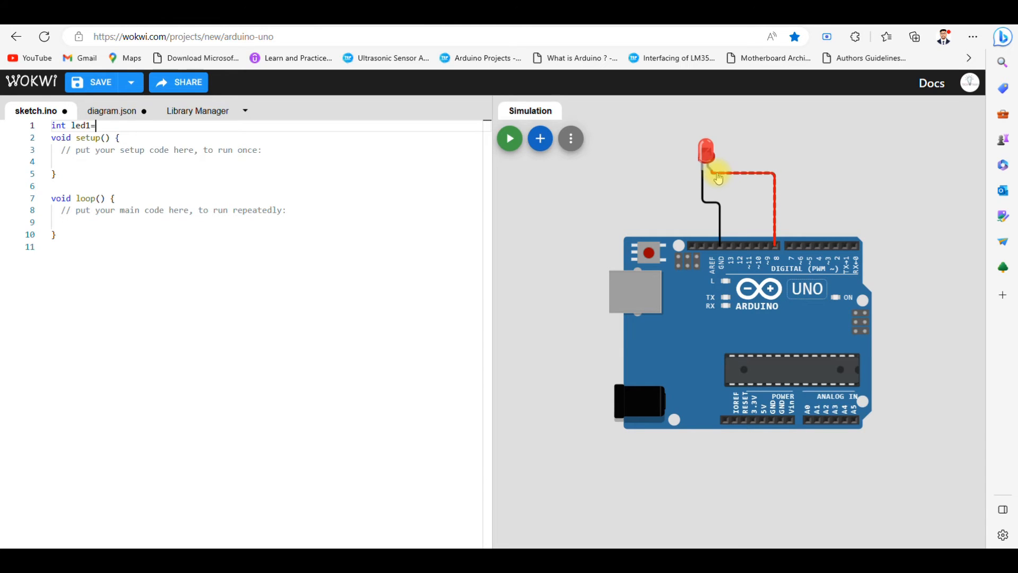
type("8;")
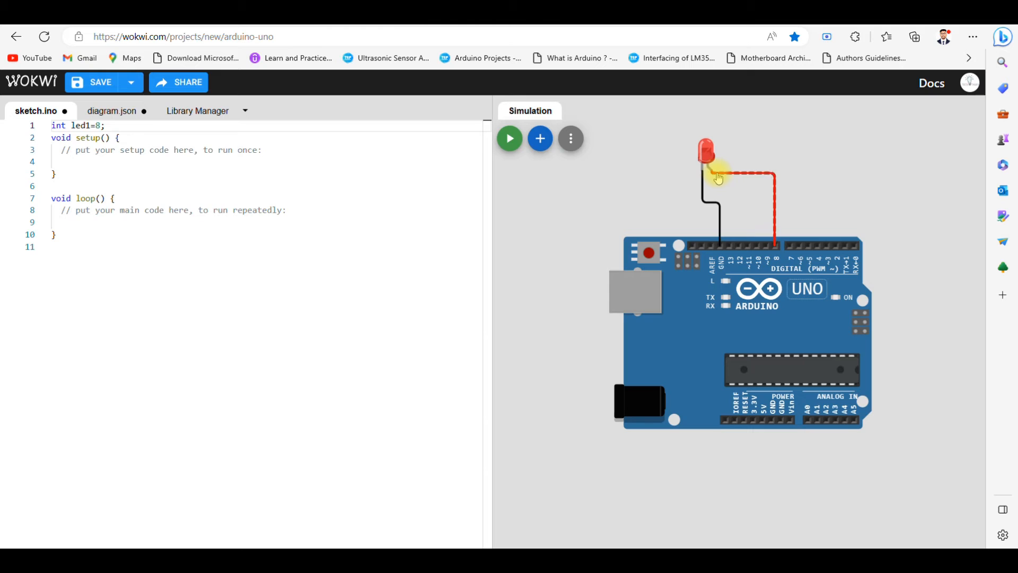
left_click(105, 125)
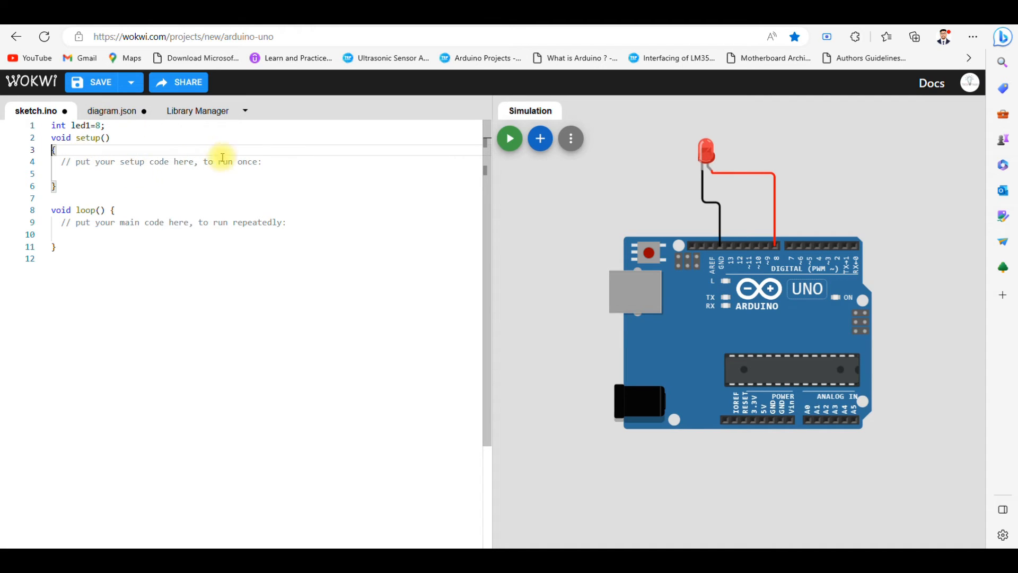
Replace setup's placeholder comment with pinMode(led1, OUTPUT); via autocomplete.
double_click(161, 161)
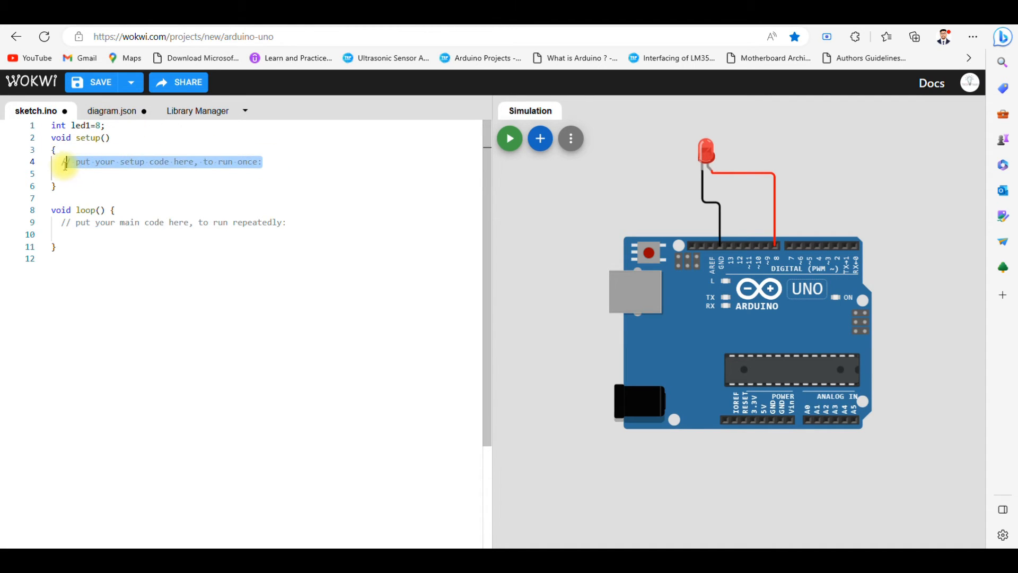
key("Backspace")
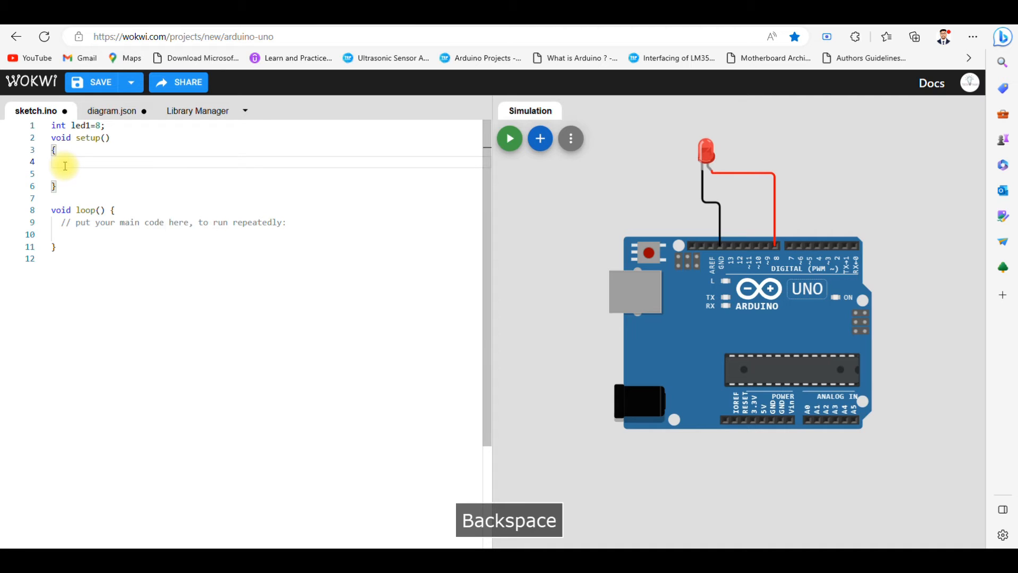
key("Backspace")
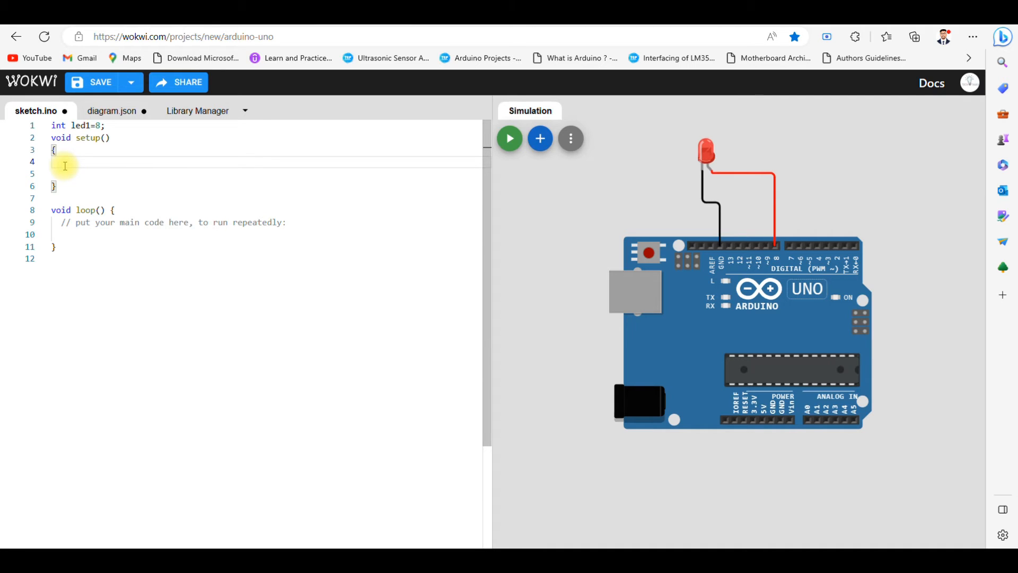
type("pinMO")
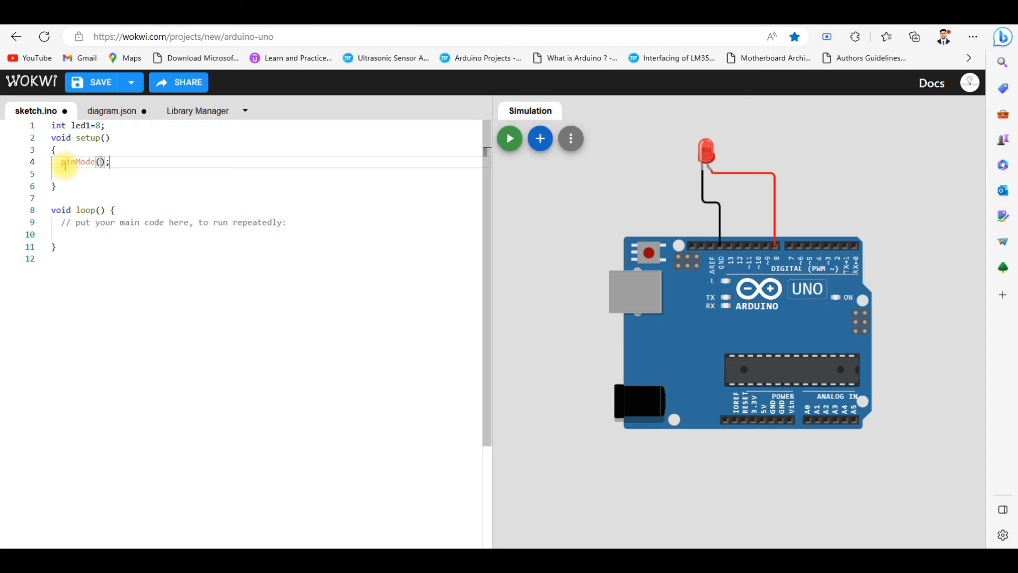
type("led1")
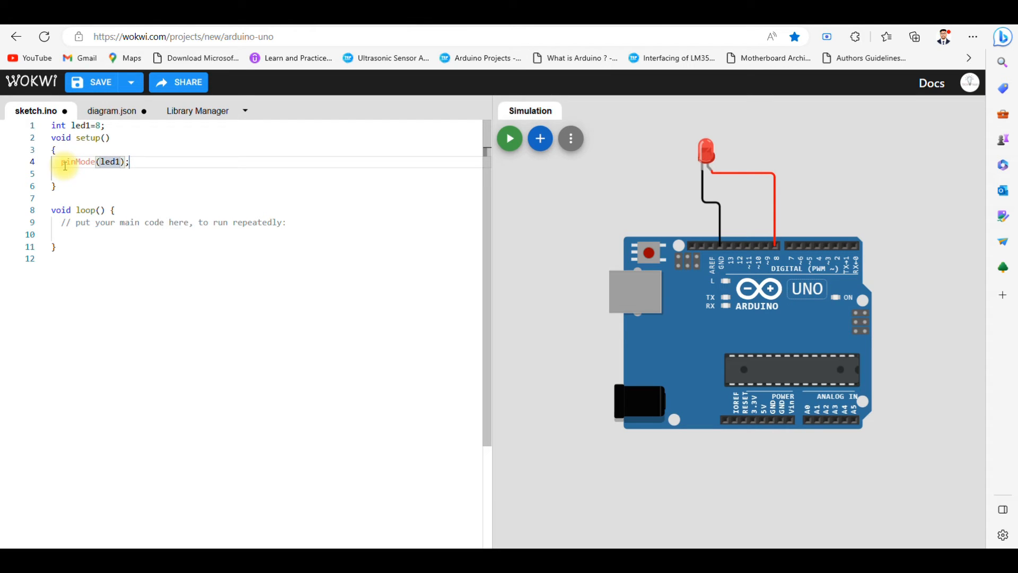
type(",")
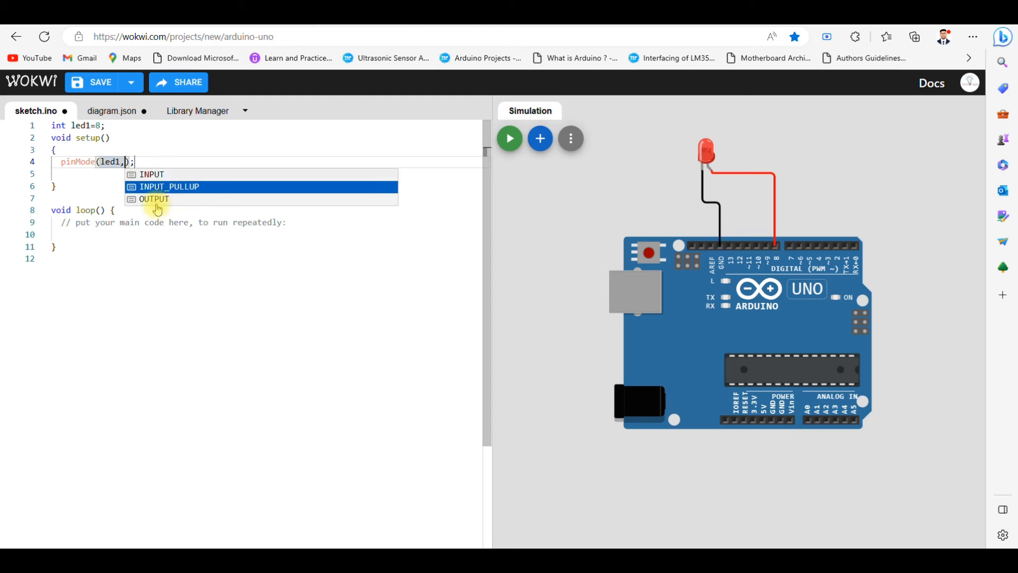
left_click(154, 199)
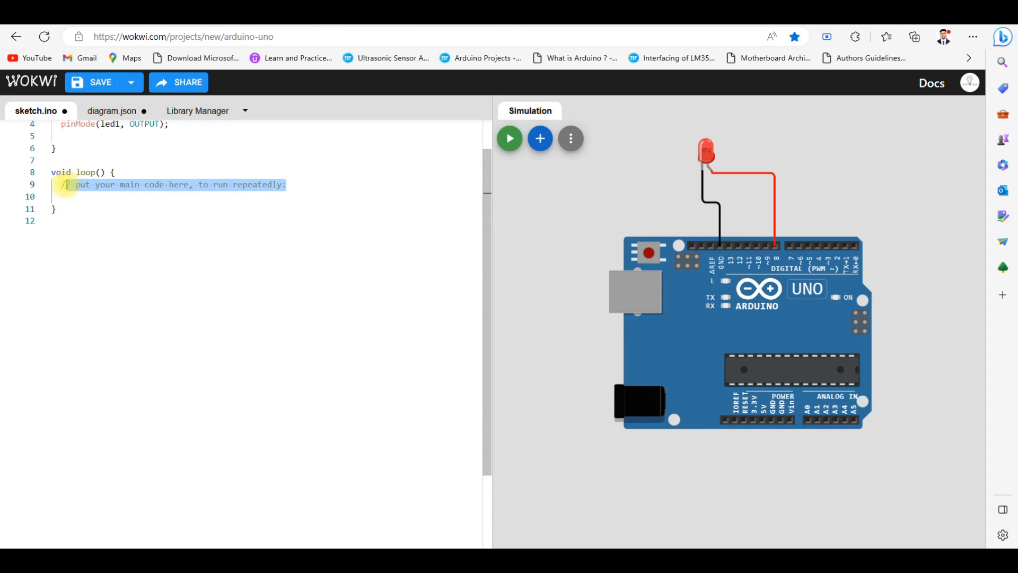
Replace the loop placeholder comment with digitalWrite(led1, HIGH);.
key("Delete")
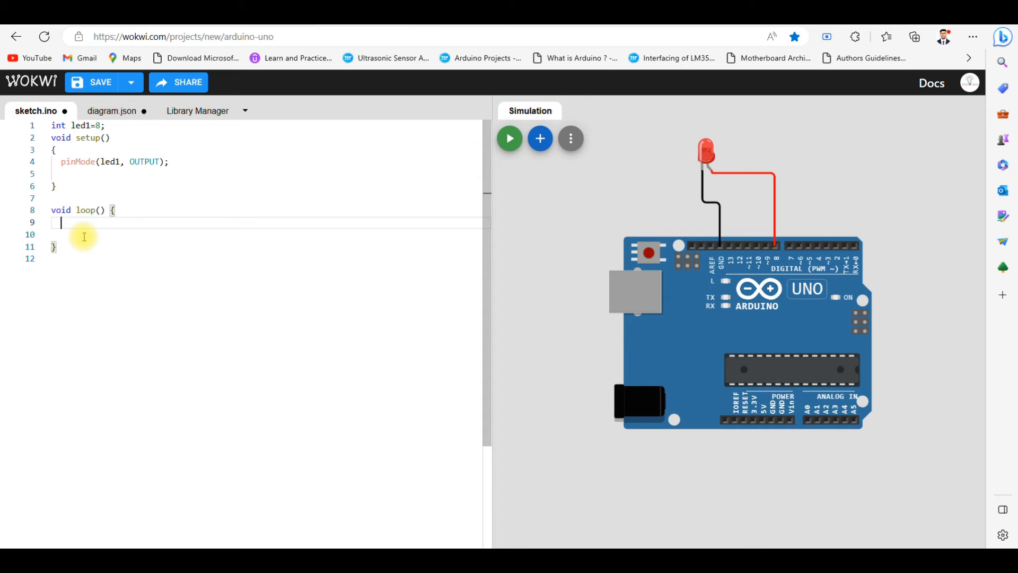
type("dig")
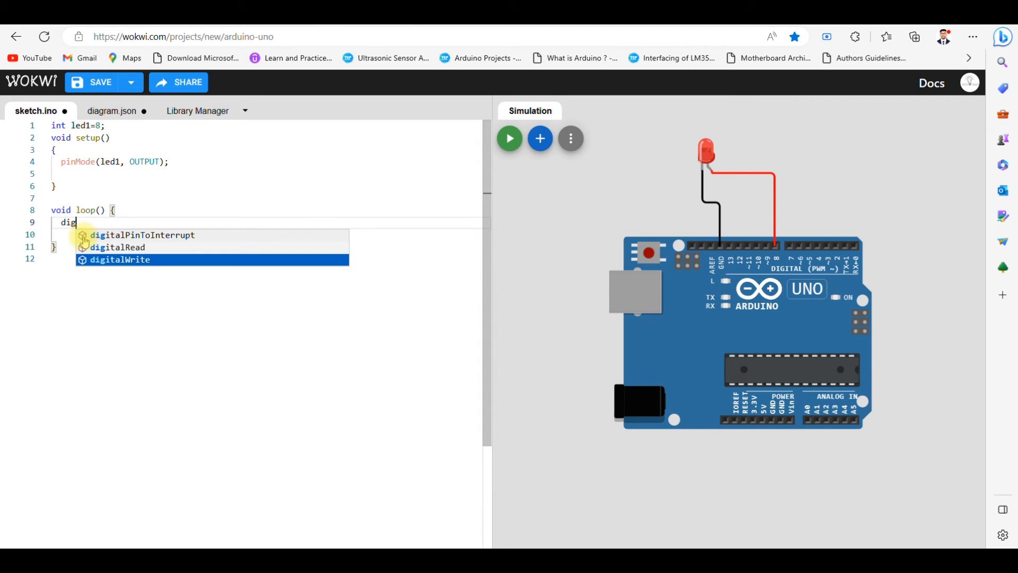
key("Tab")
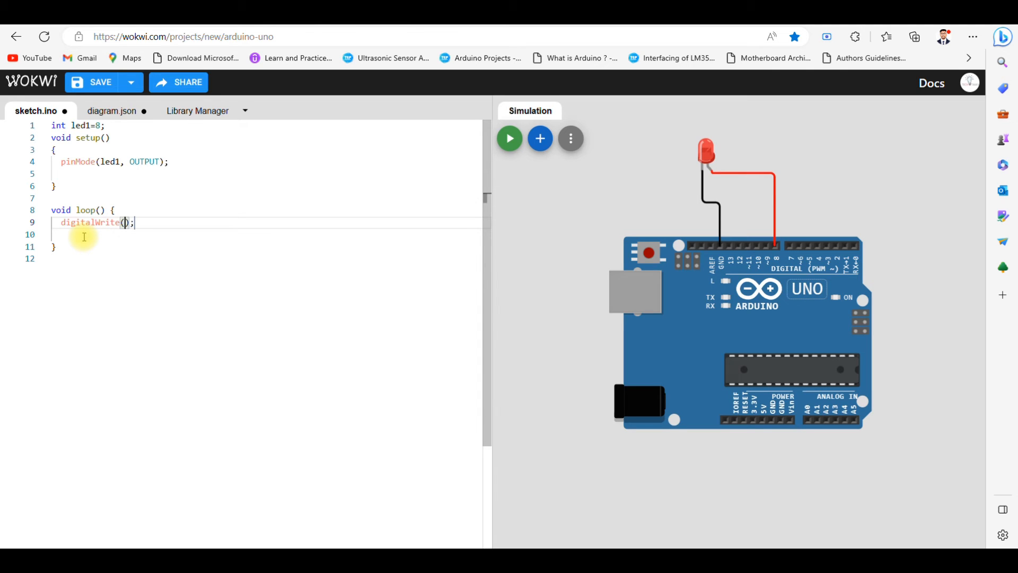
type("led1")
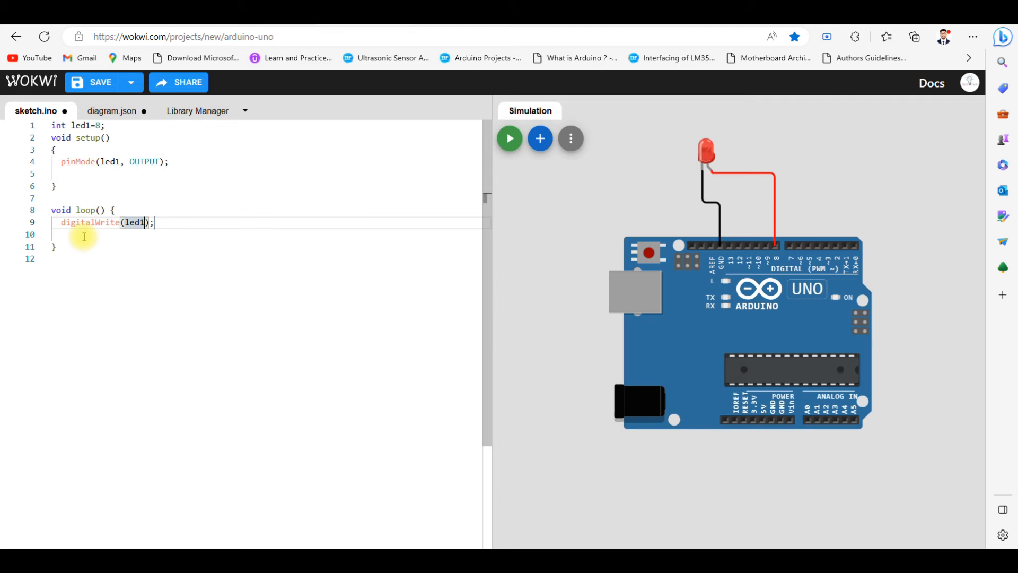
type(",")
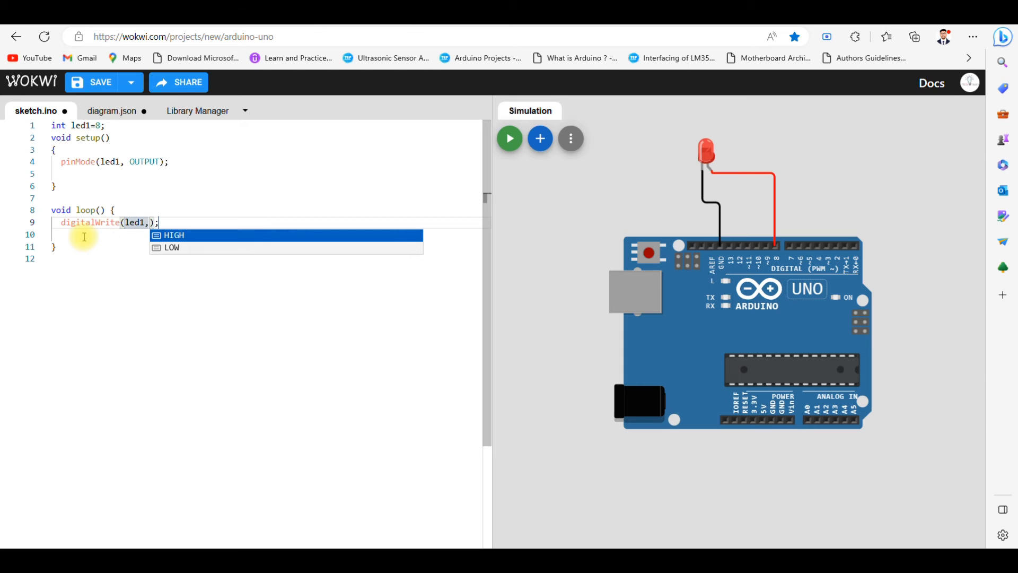
type("HIGH")
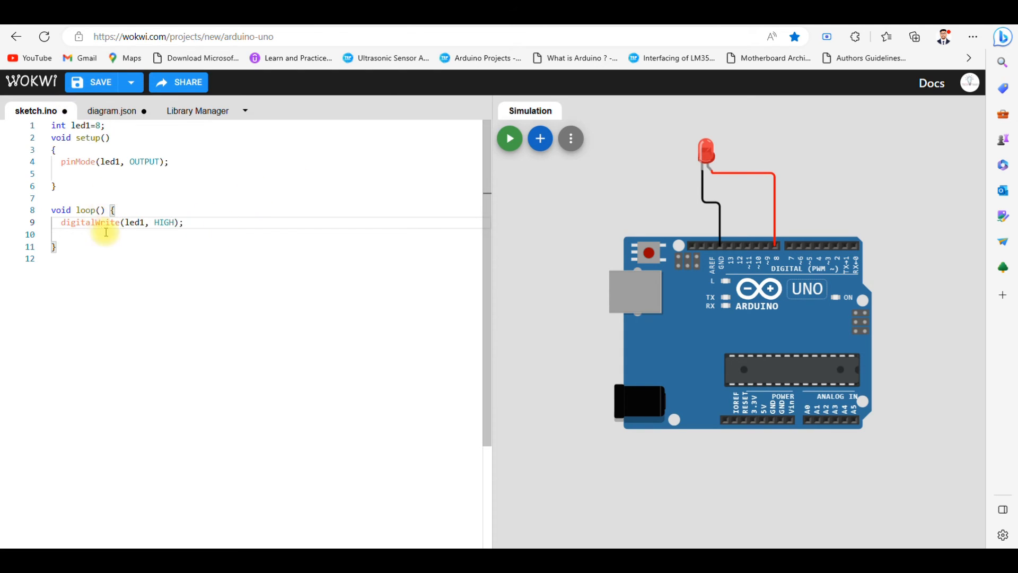
mouse_move(141, 246)
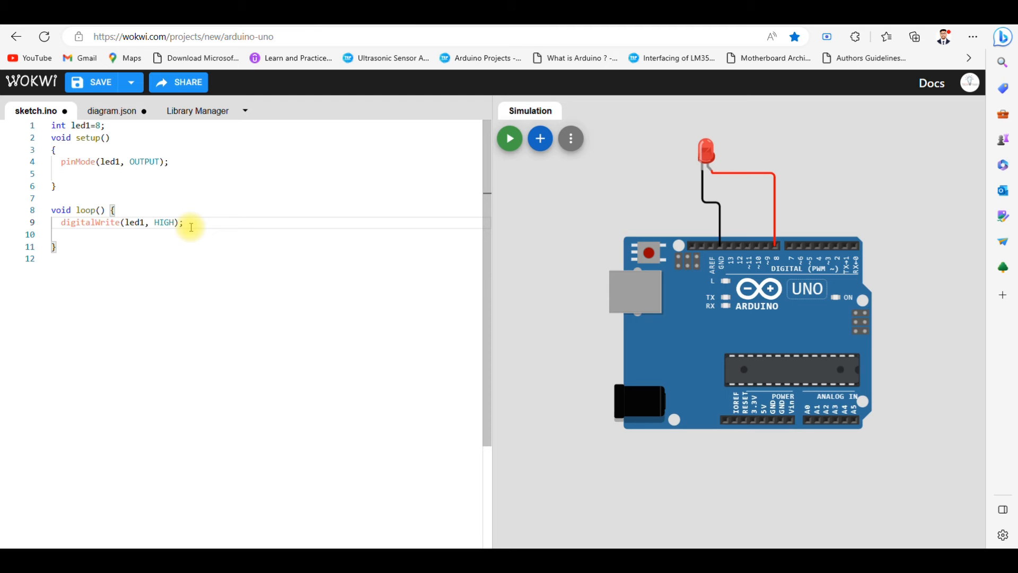
key("Enter")
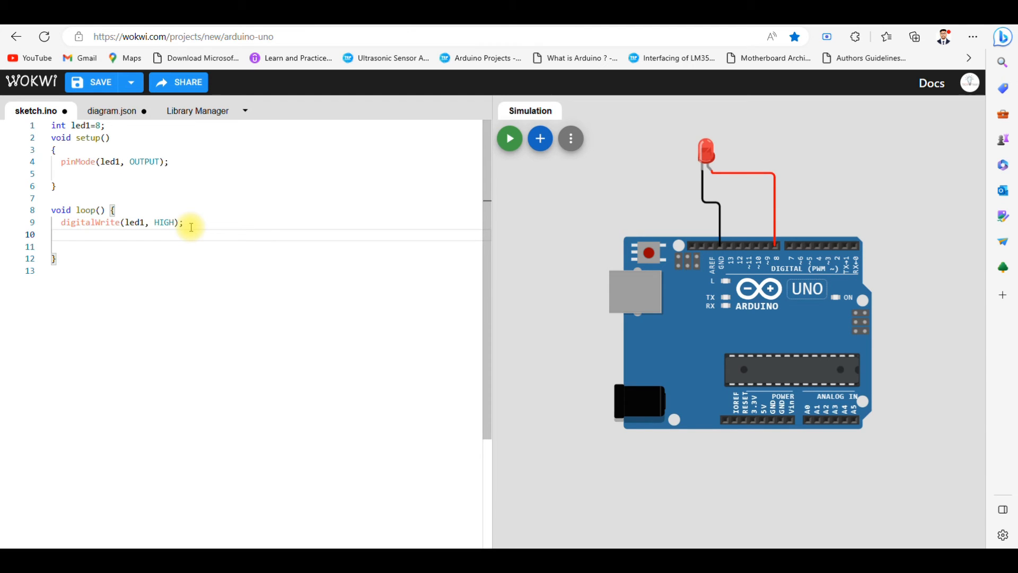
Add delay(1000); on the next line of the loop.
type("dealy")
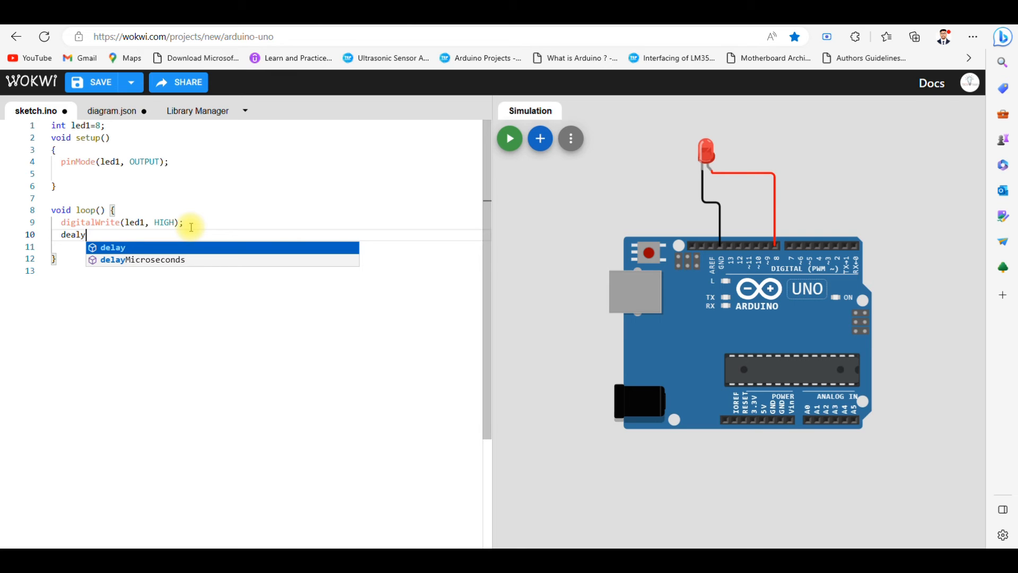
key("Tab")
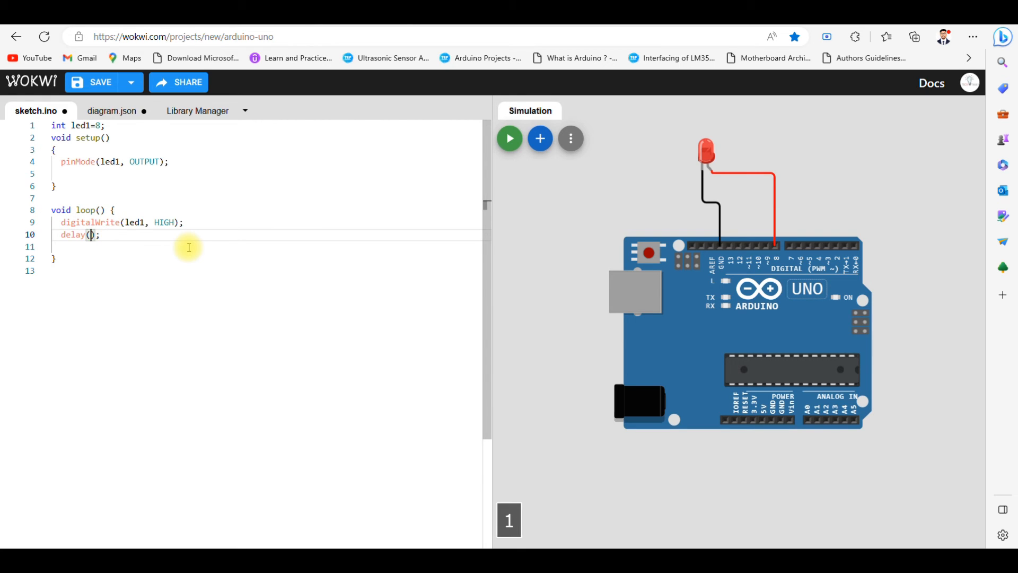
type("1000")
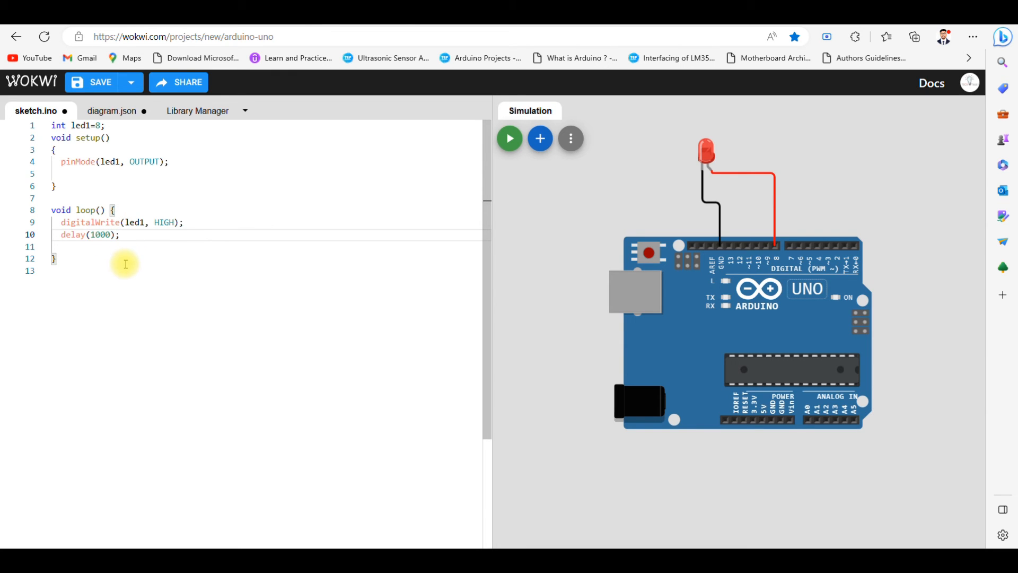
key("Enter")
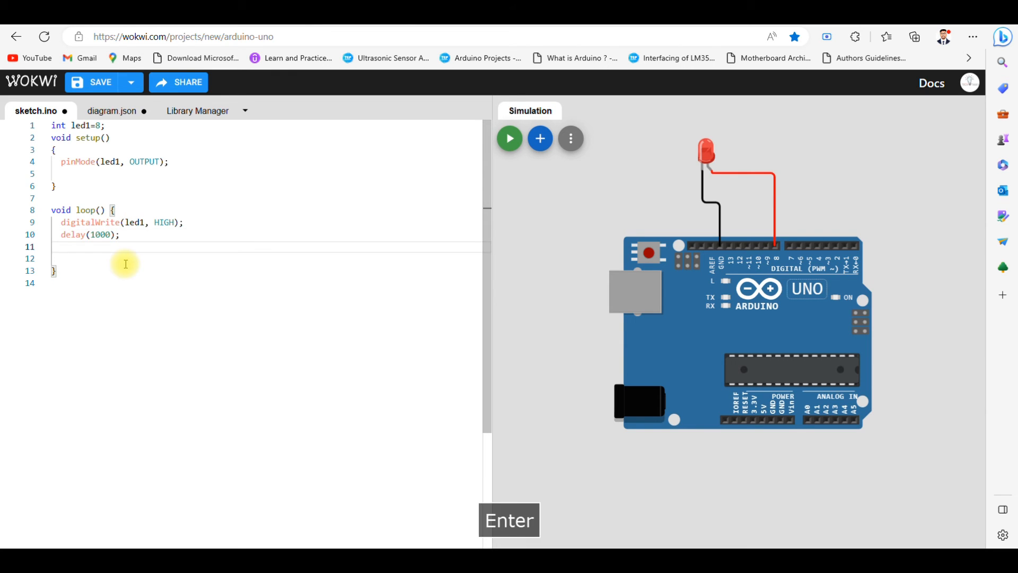
Add digitalWrite(led1, LOW); and a second delay(1000); to the loop.
type("digitalWrite();")
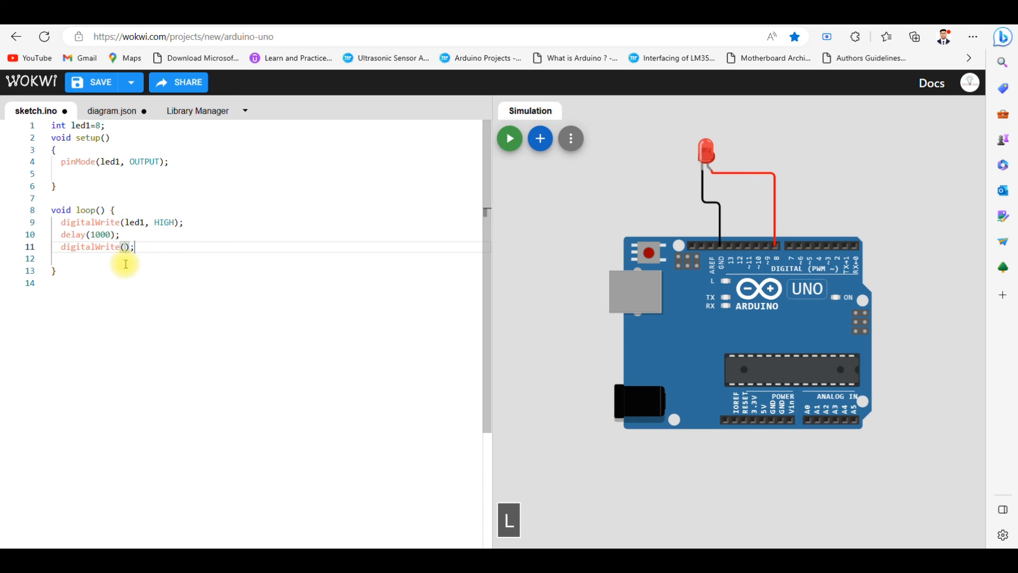
type("led1,")
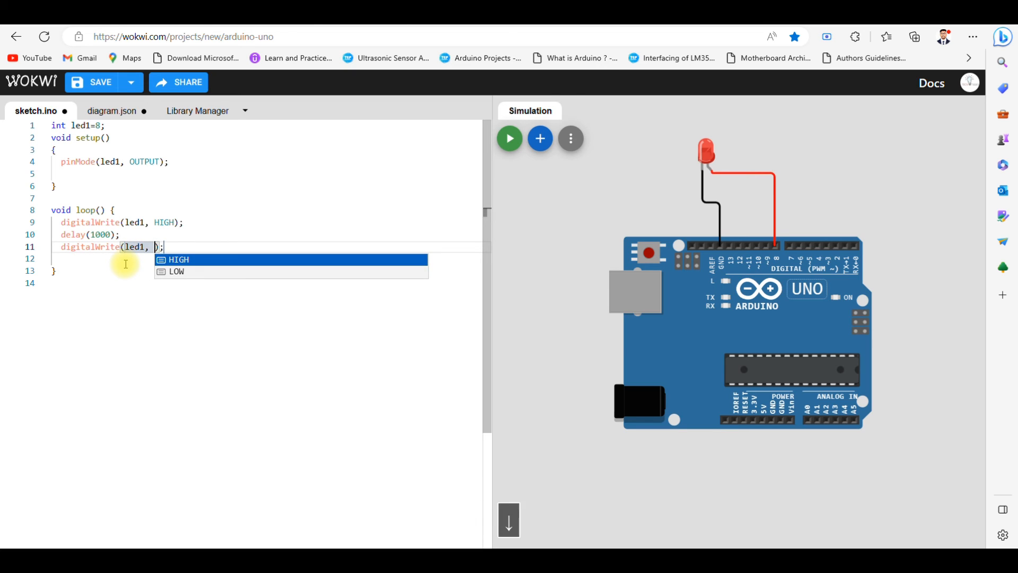
key("Tab")
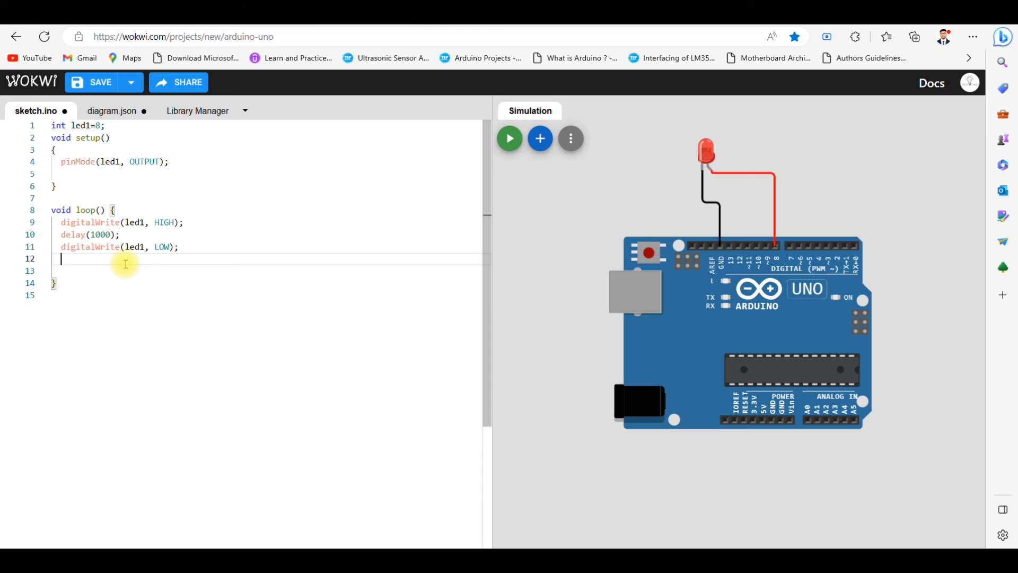
mouse_move(157, 264)
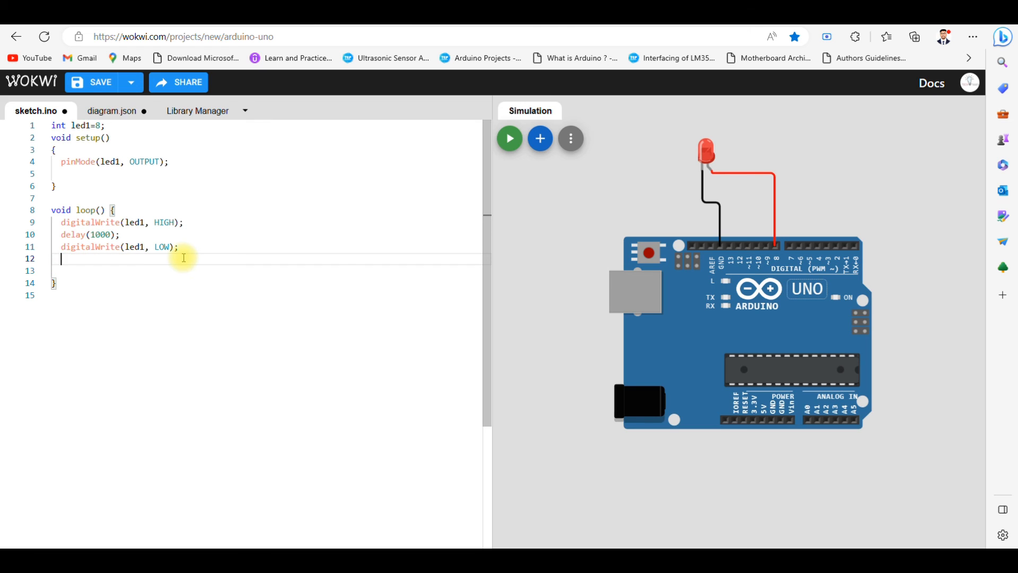
type("delay();")
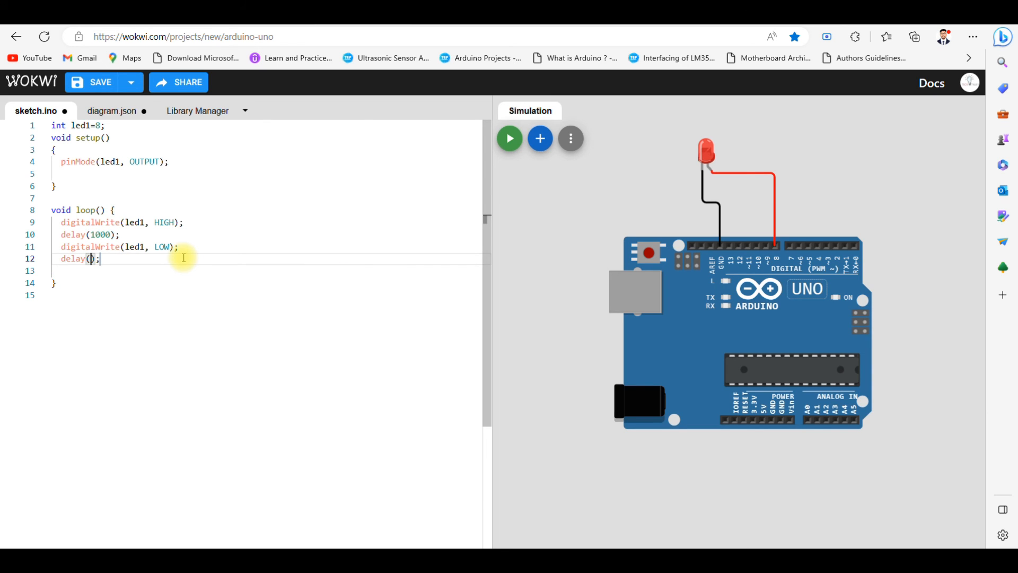
type("1000")
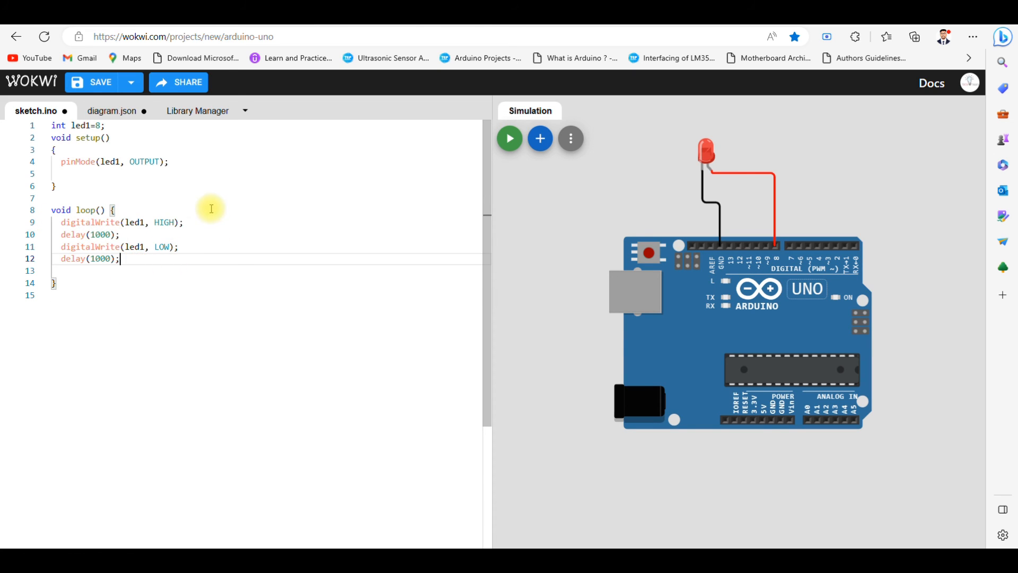
mouse_move(307, 204)
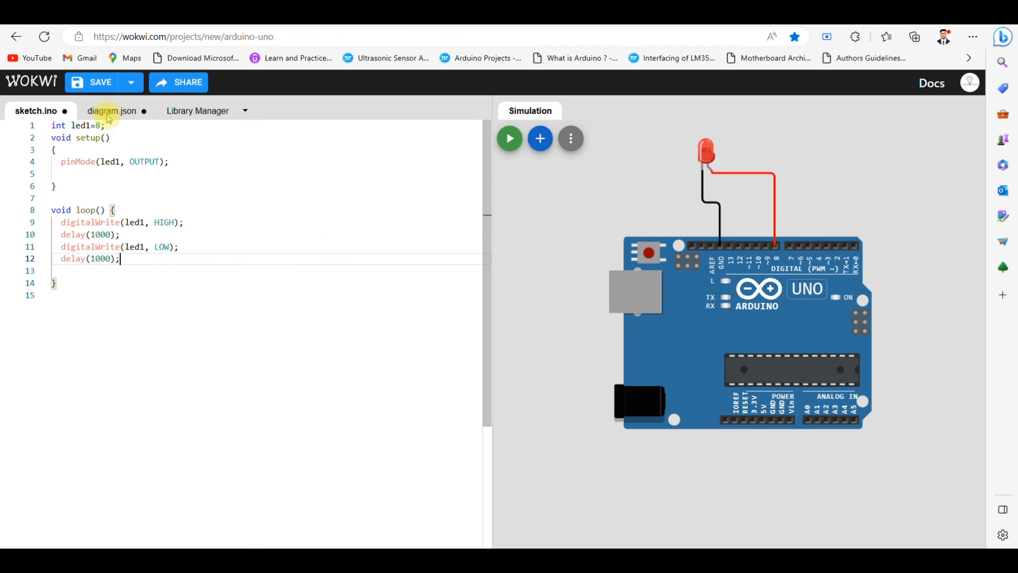
mouse_move(136, 285)
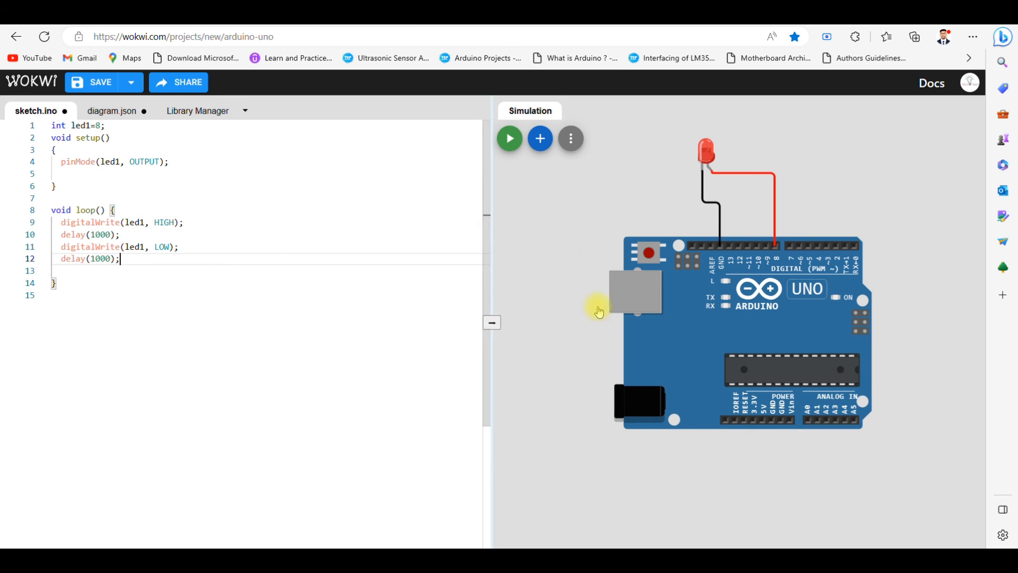
mouse_move(509, 138)
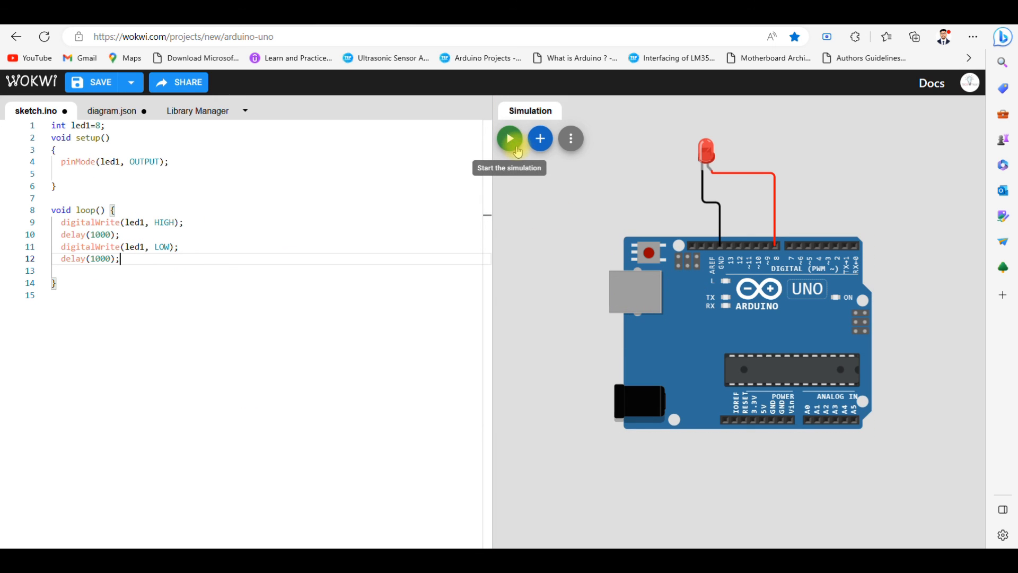
Start the simulation so the blink sketch runs and the red LED lights.
left_click(509, 138)
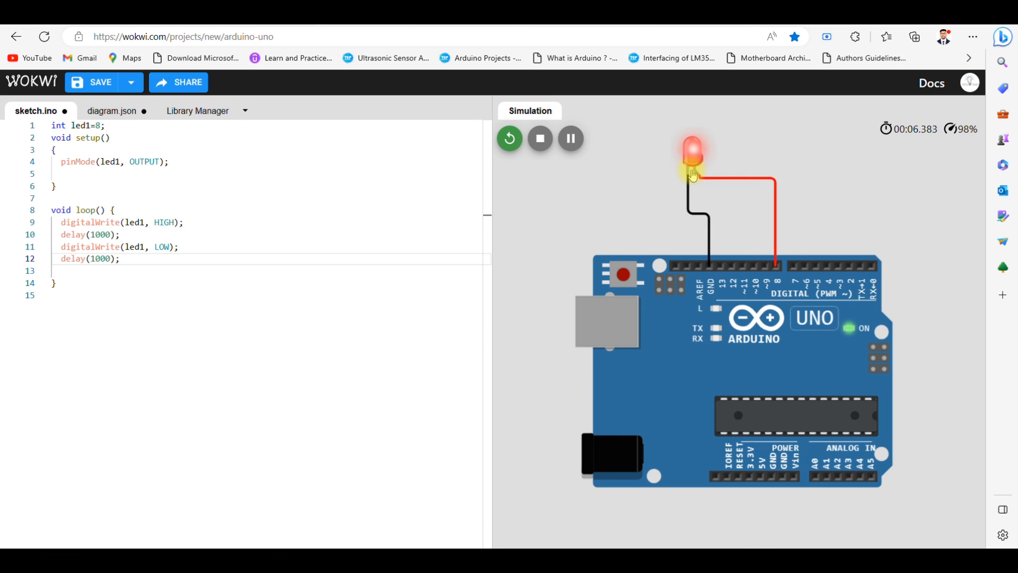
mouse_move(715, 200)
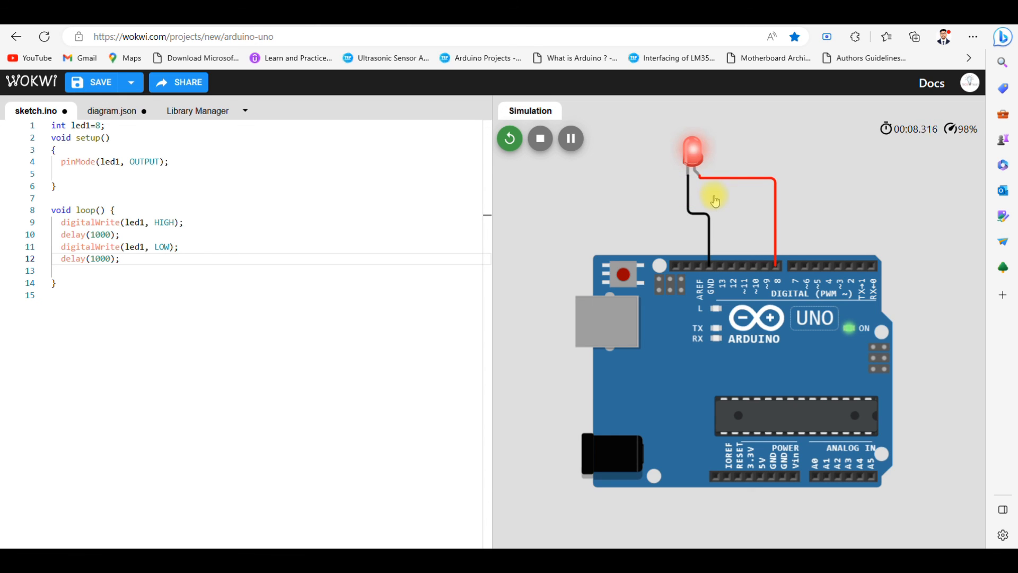